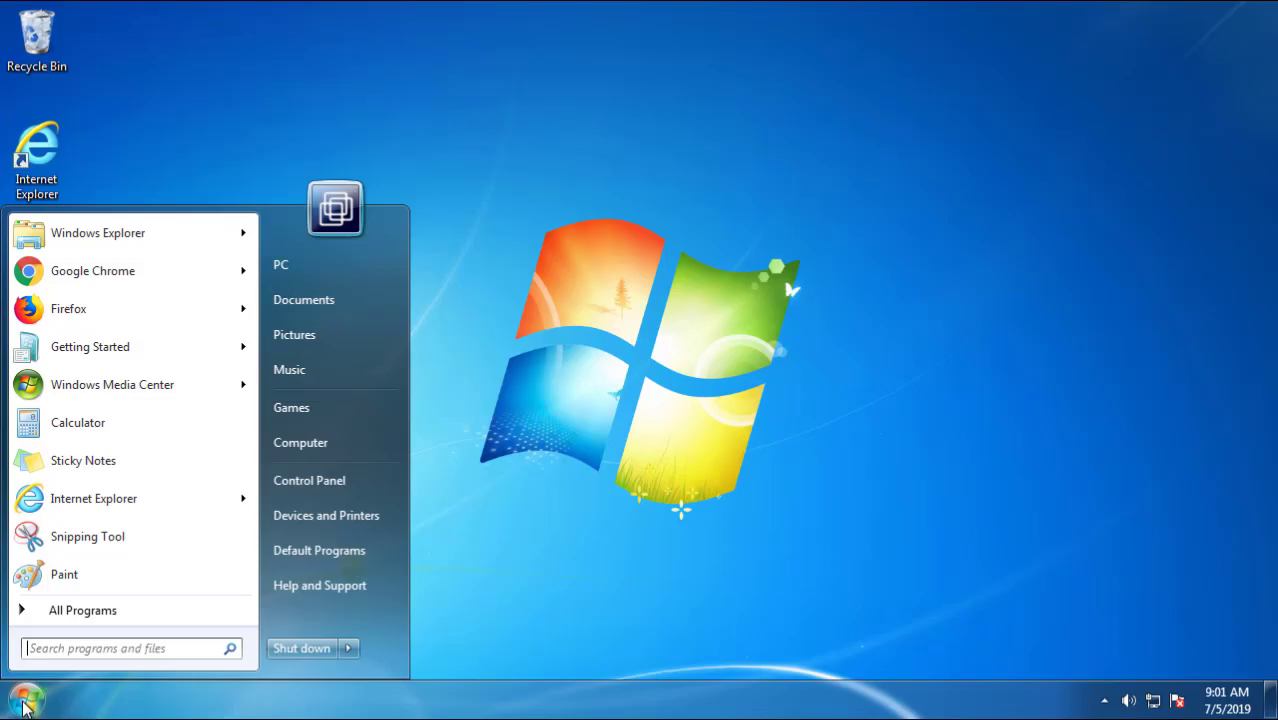
pyautogui.moveTo(320, 480)
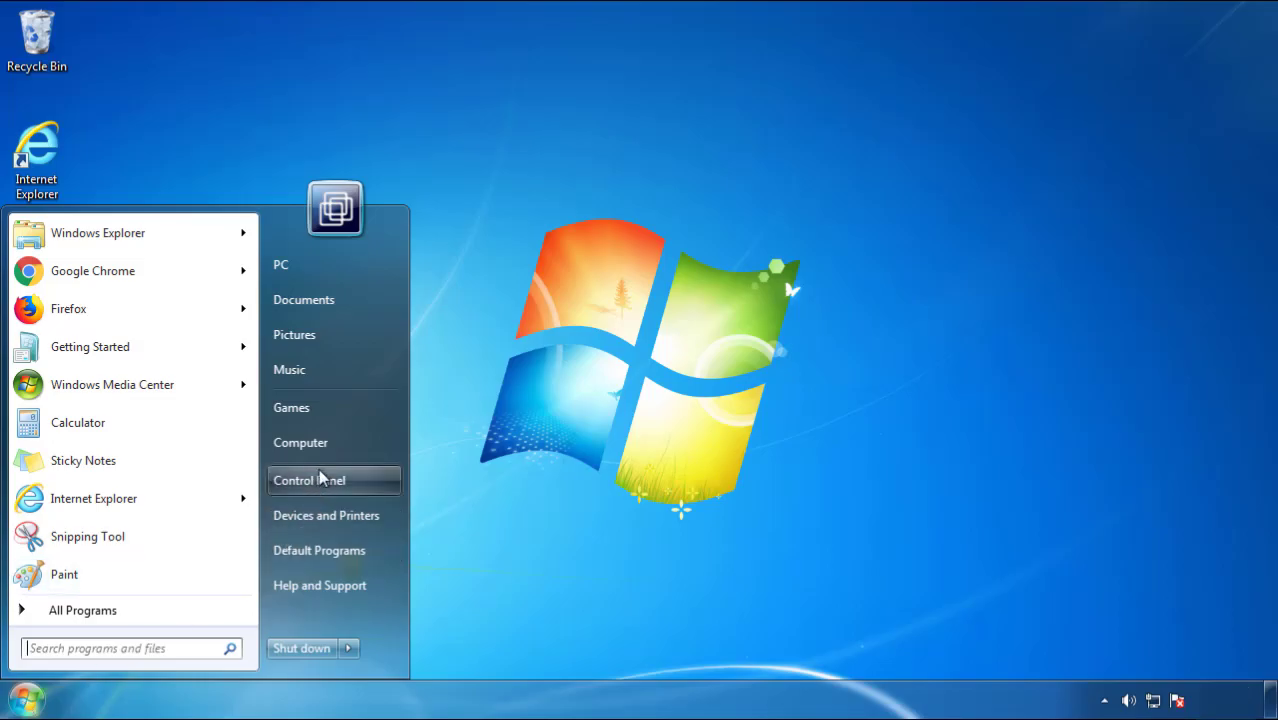
# - Uninstall SearchMine 2.00 from Control Panel's programs list, sorted newest first, then close the window
pyautogui.click(309, 480)
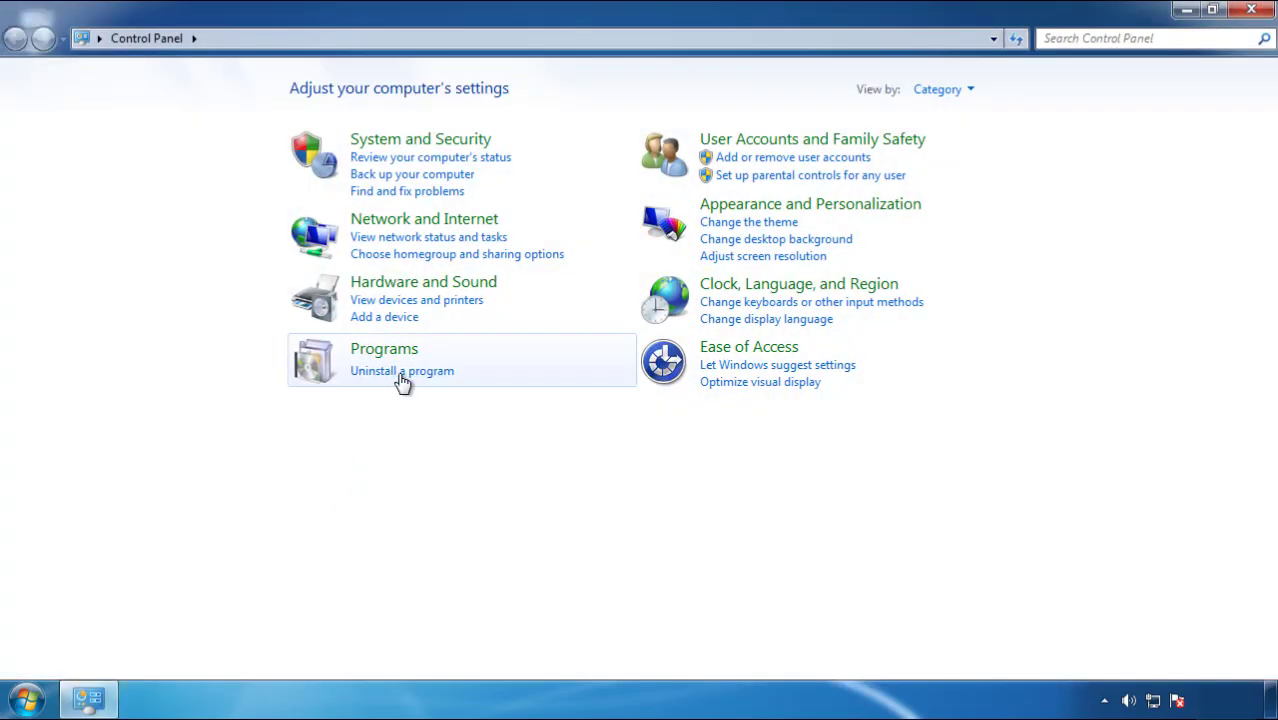
pyautogui.click(401, 371)
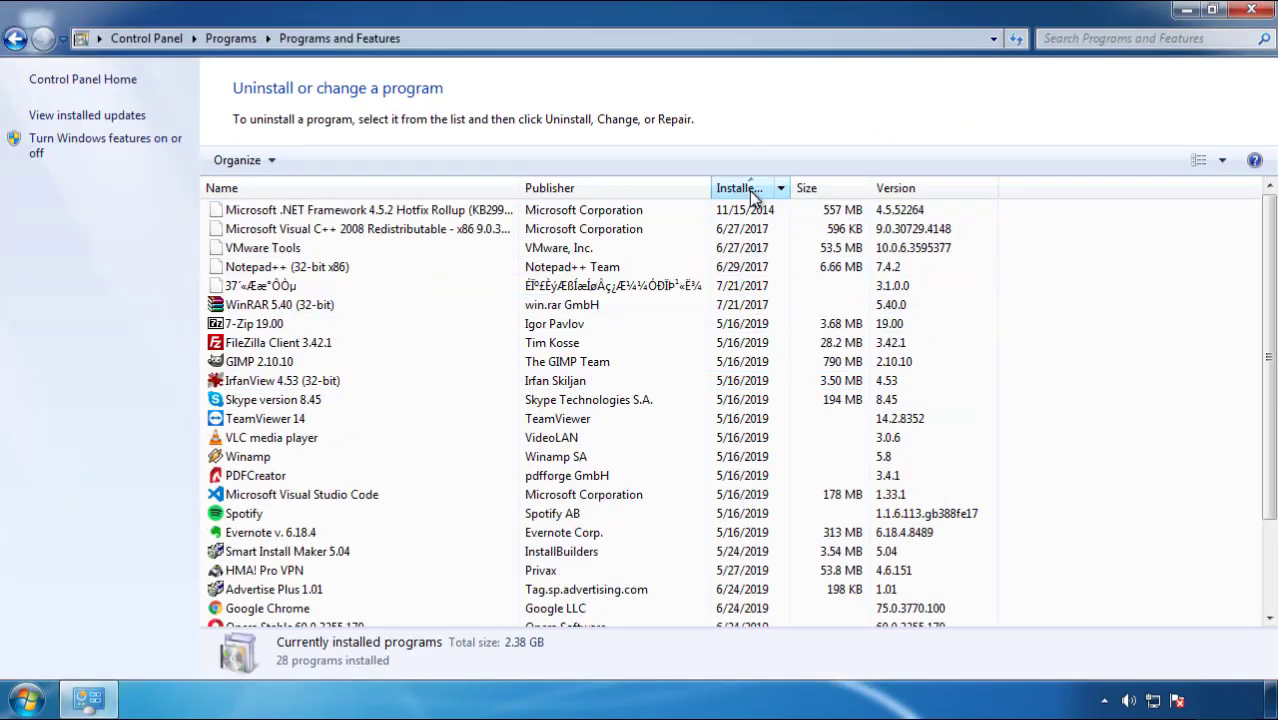
pyautogui.click(747, 188)
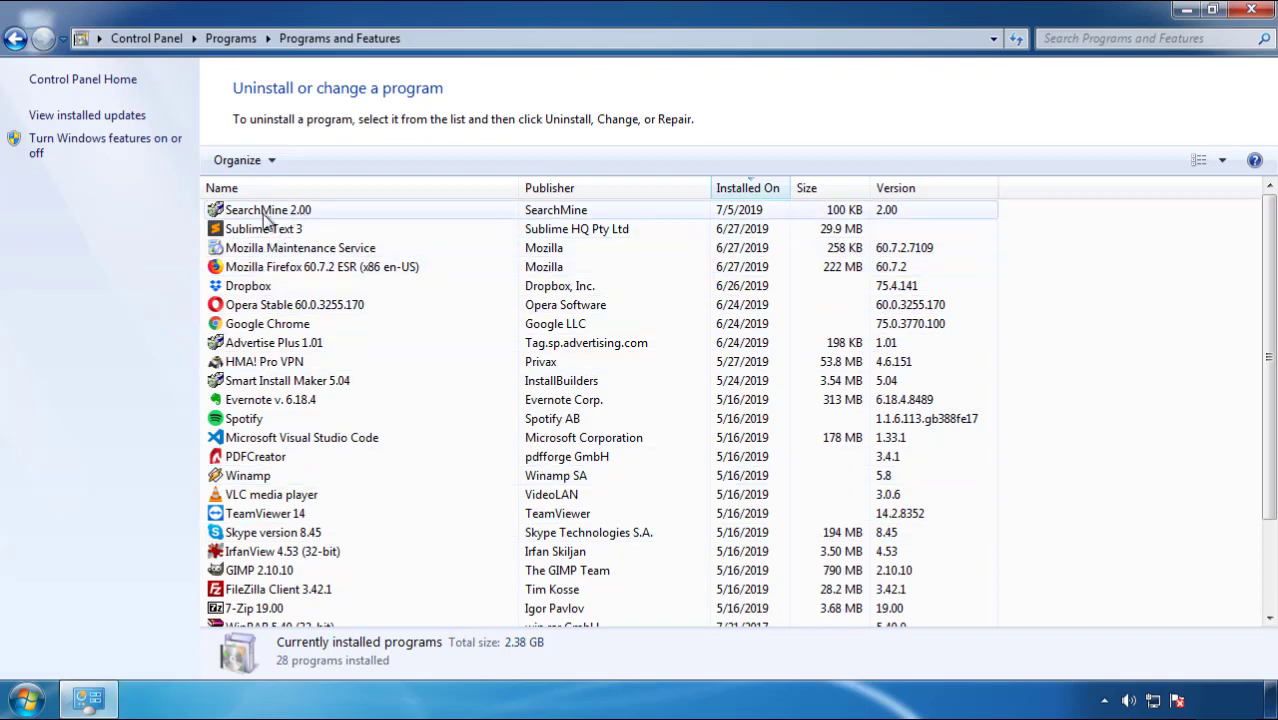
pyautogui.click(318, 160)
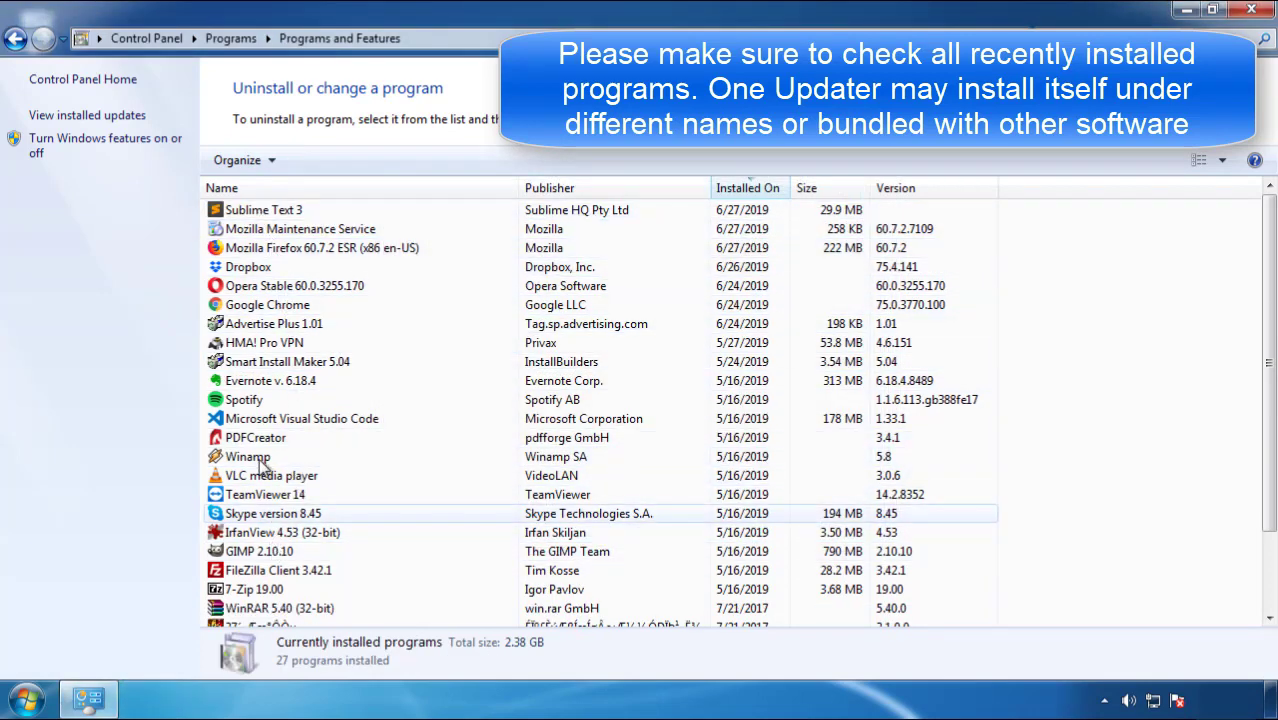
pyautogui.click(267, 304)
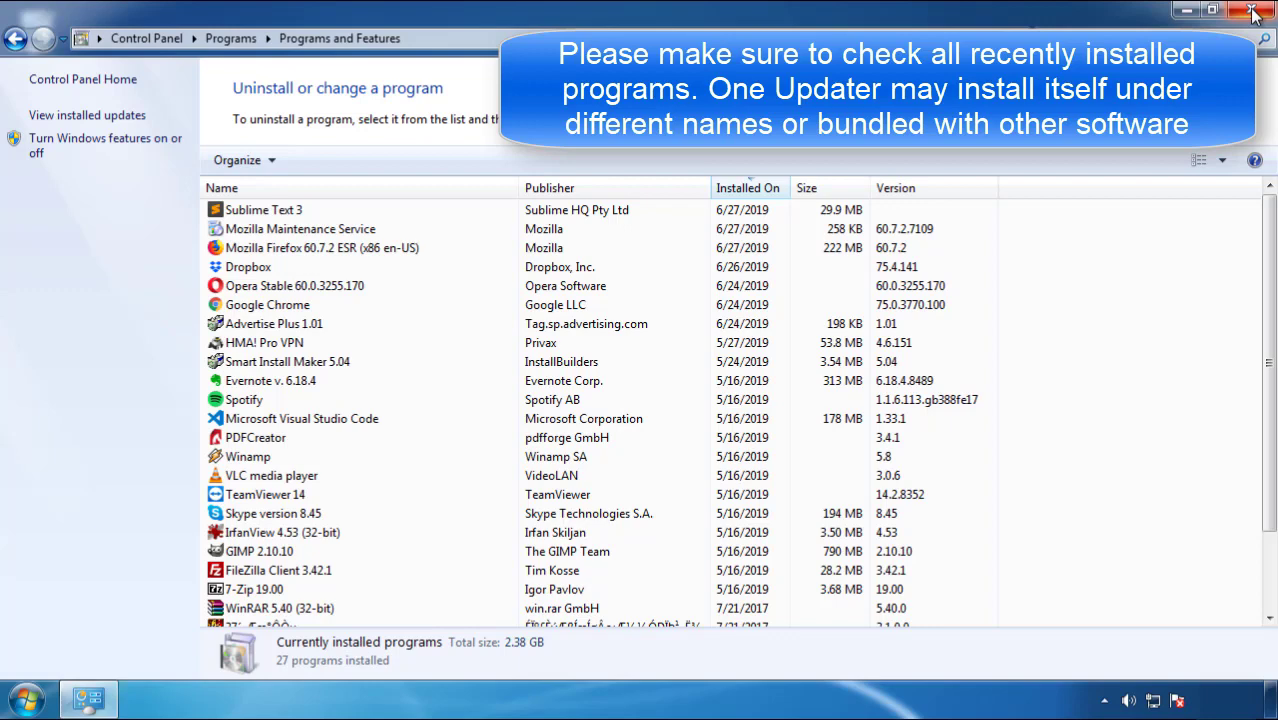
pyautogui.click(1253, 11)
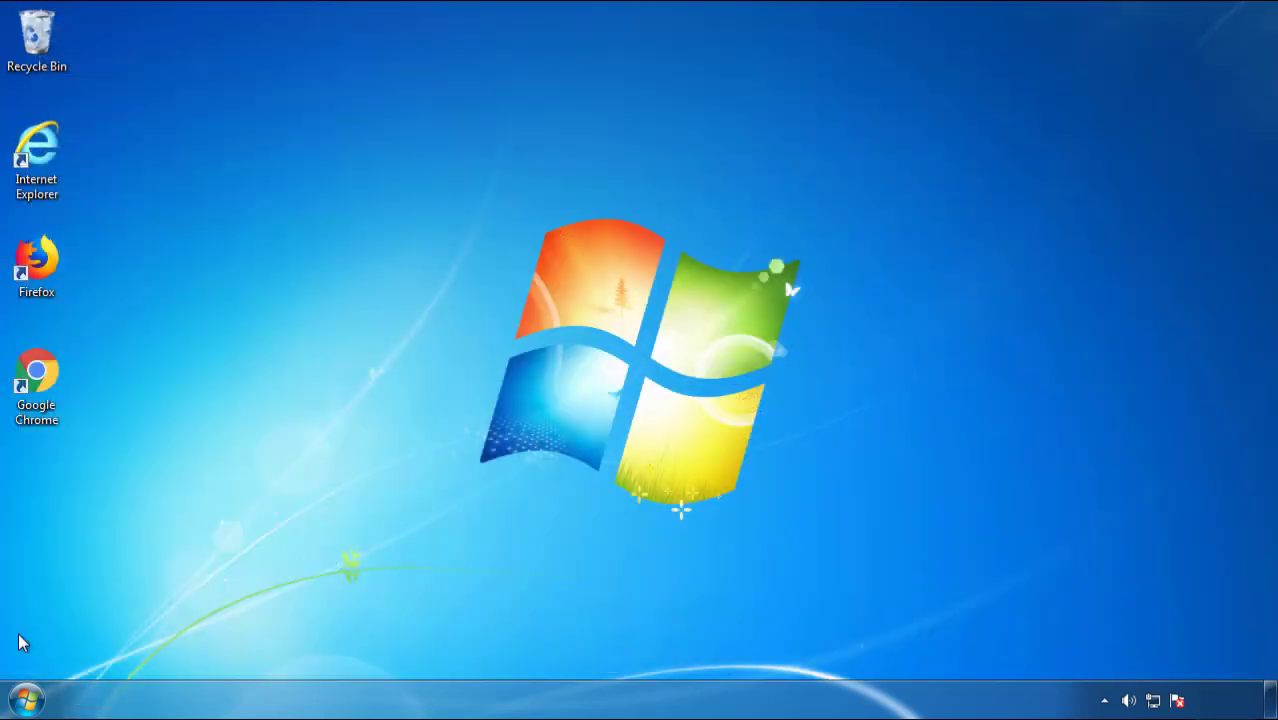
# - Restart the computer so it boots into Safe Mode
pyautogui.click(349, 648)
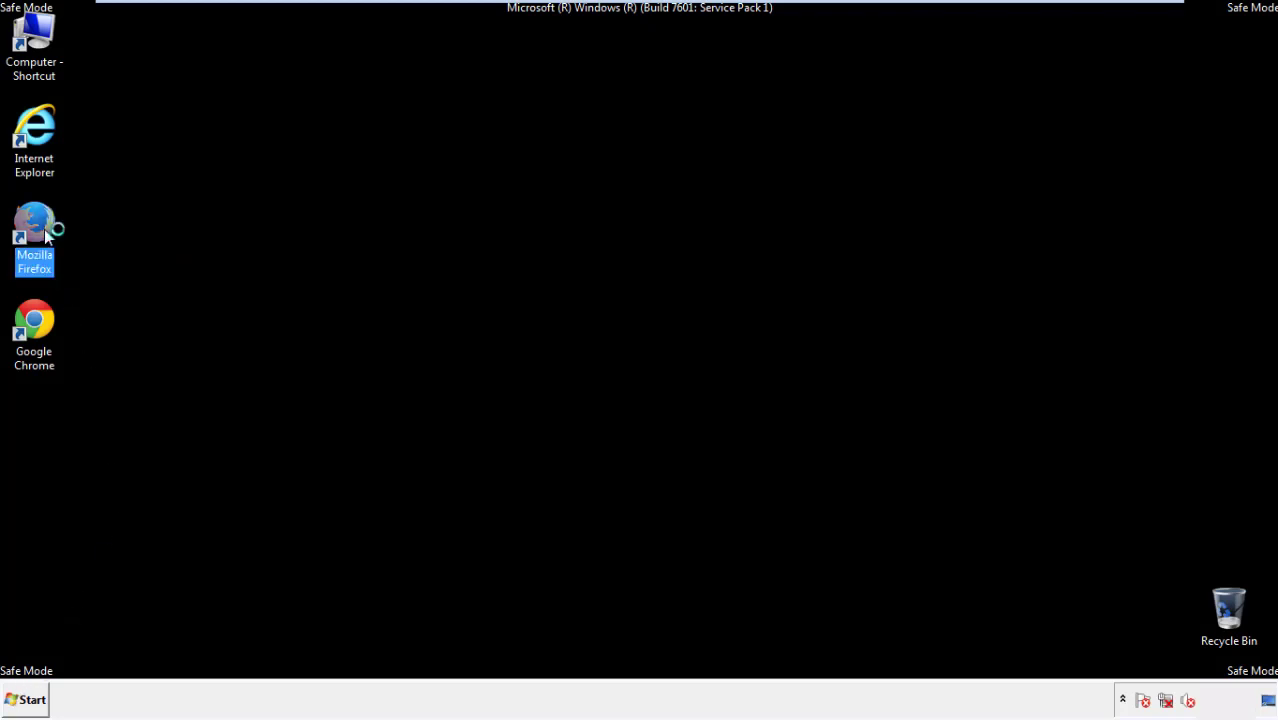
# - Launch Firefox, decline making it the default browser, and show the menu bar
pyautogui.doubleClick(34, 235)
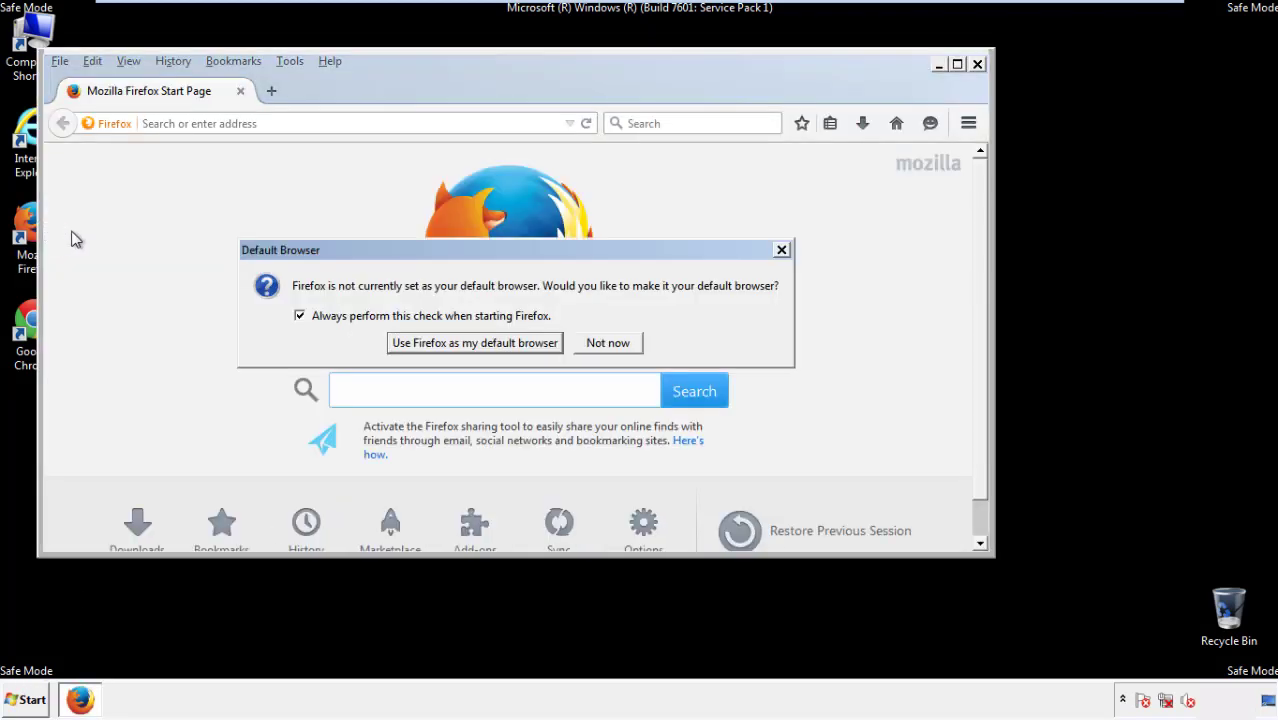
pyautogui.click(607, 342)
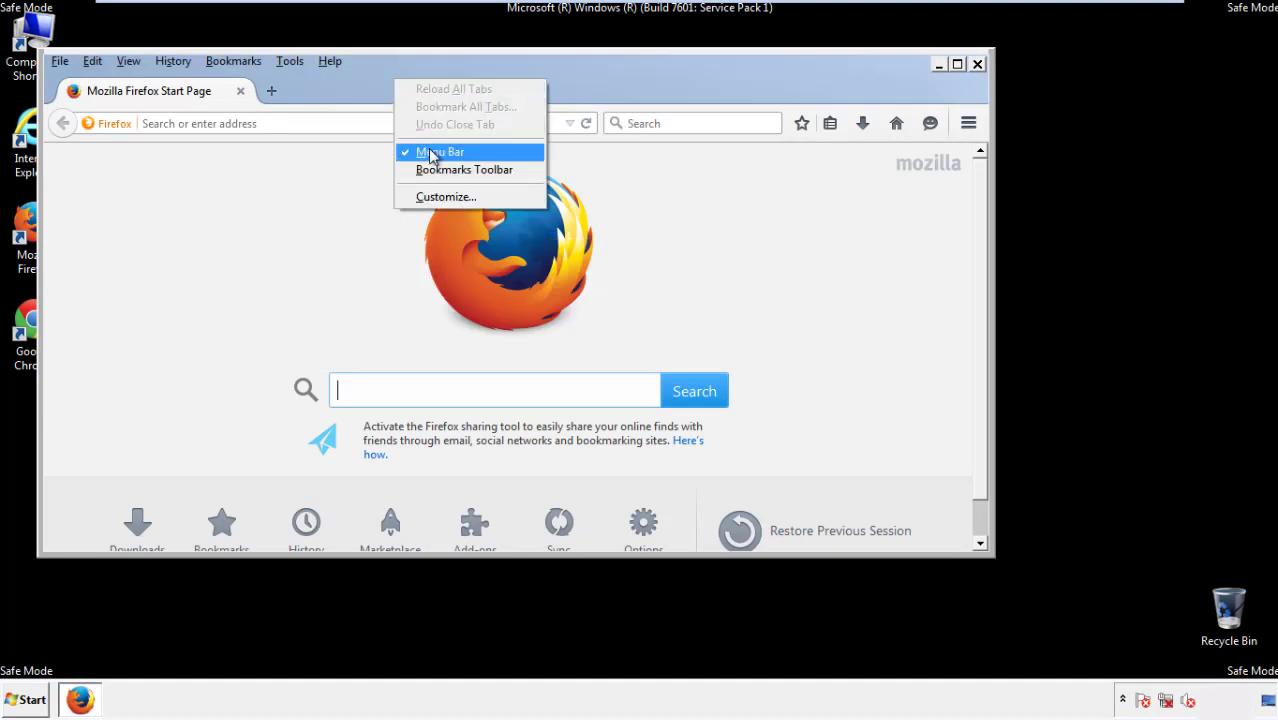
pyautogui.click(439, 151)
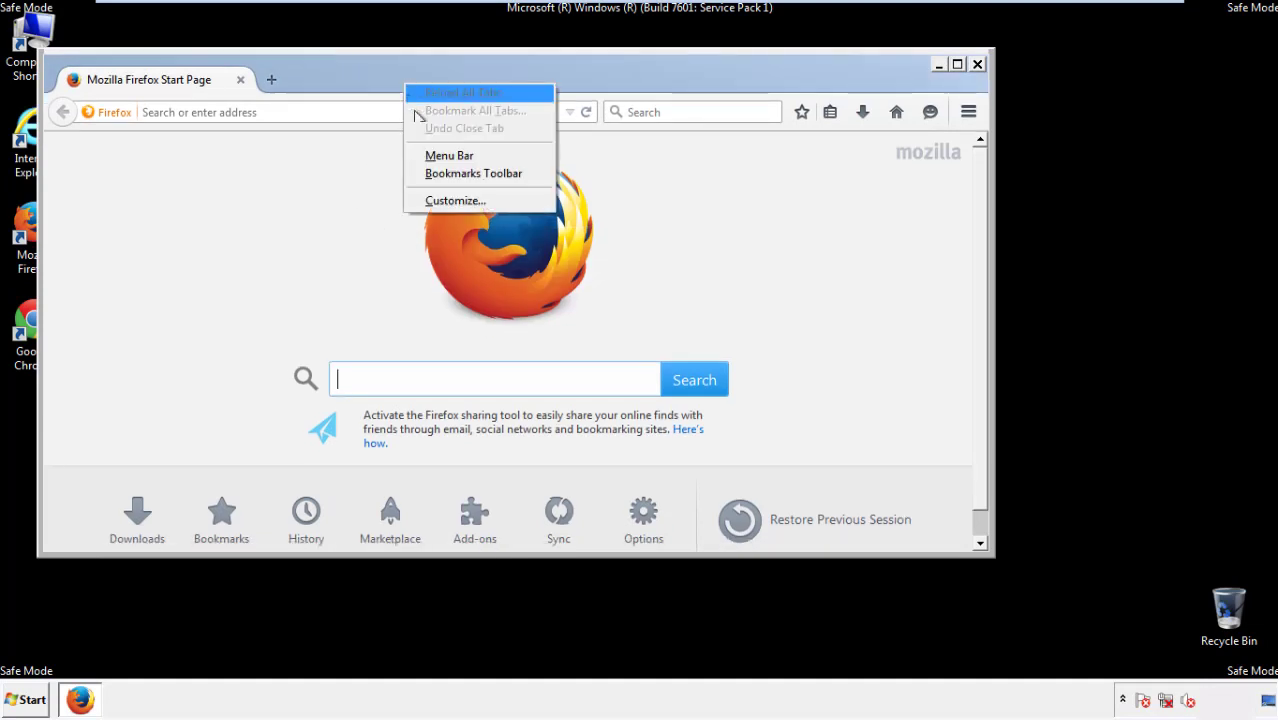
pyautogui.click(449, 155)
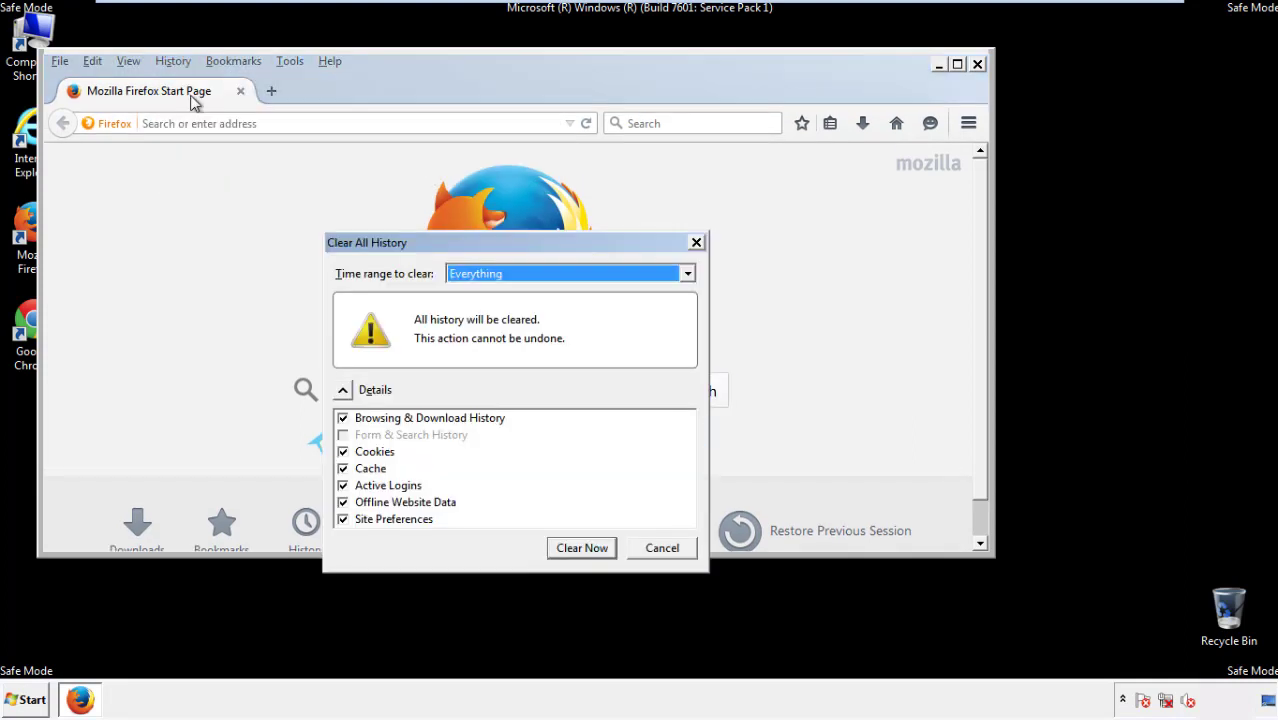
# - Clear Firefox history for the Everything range, including Site Preferences and all other items
pyautogui.click(568, 273)
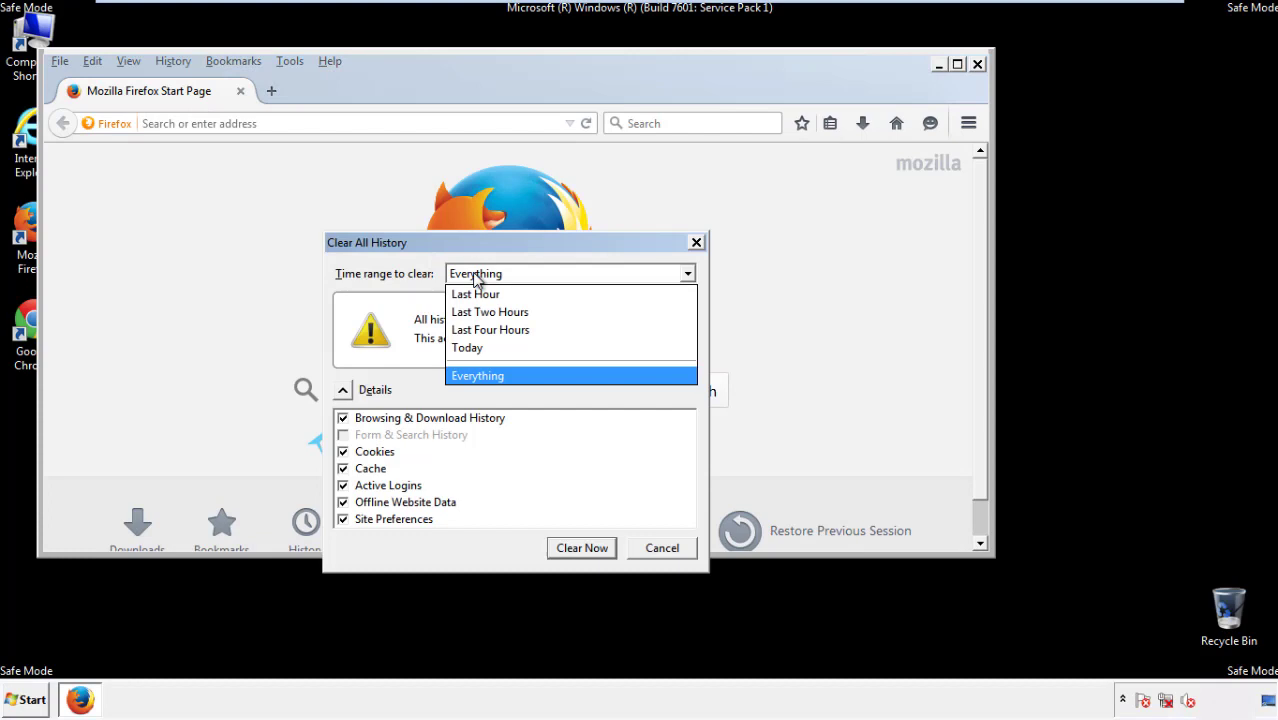
pyautogui.click(478, 375)
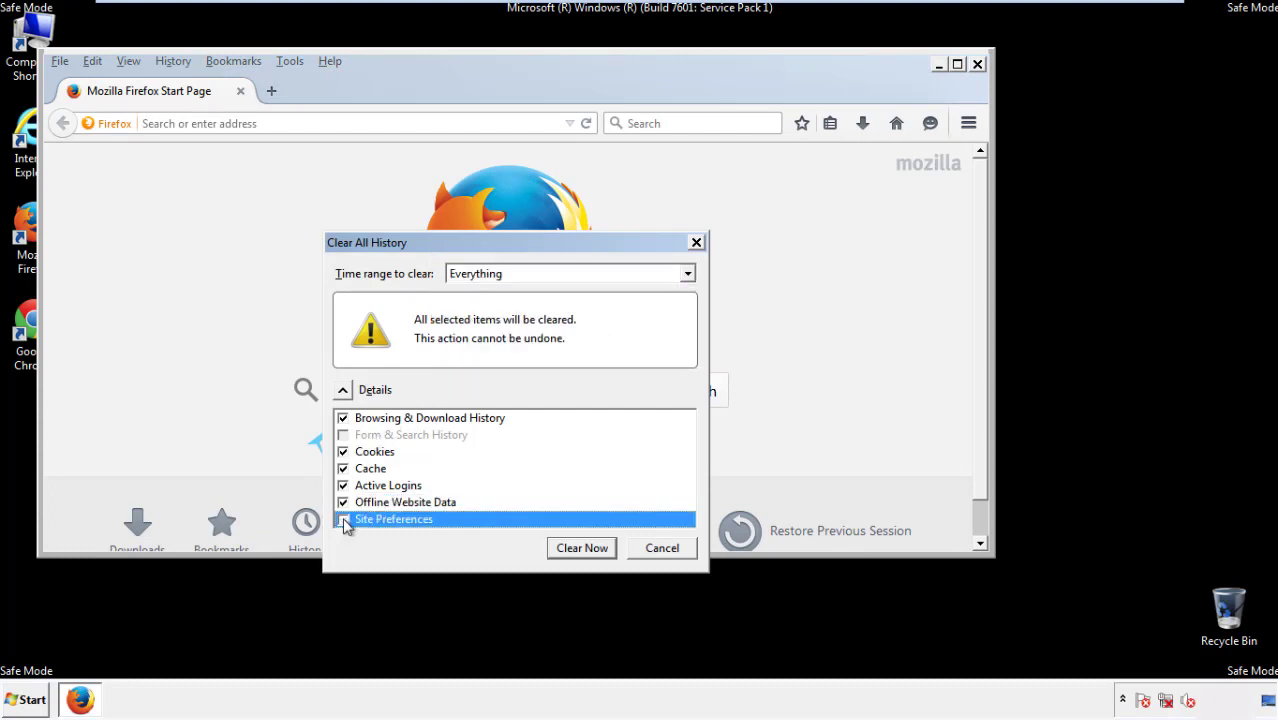
pyautogui.click(343, 519)
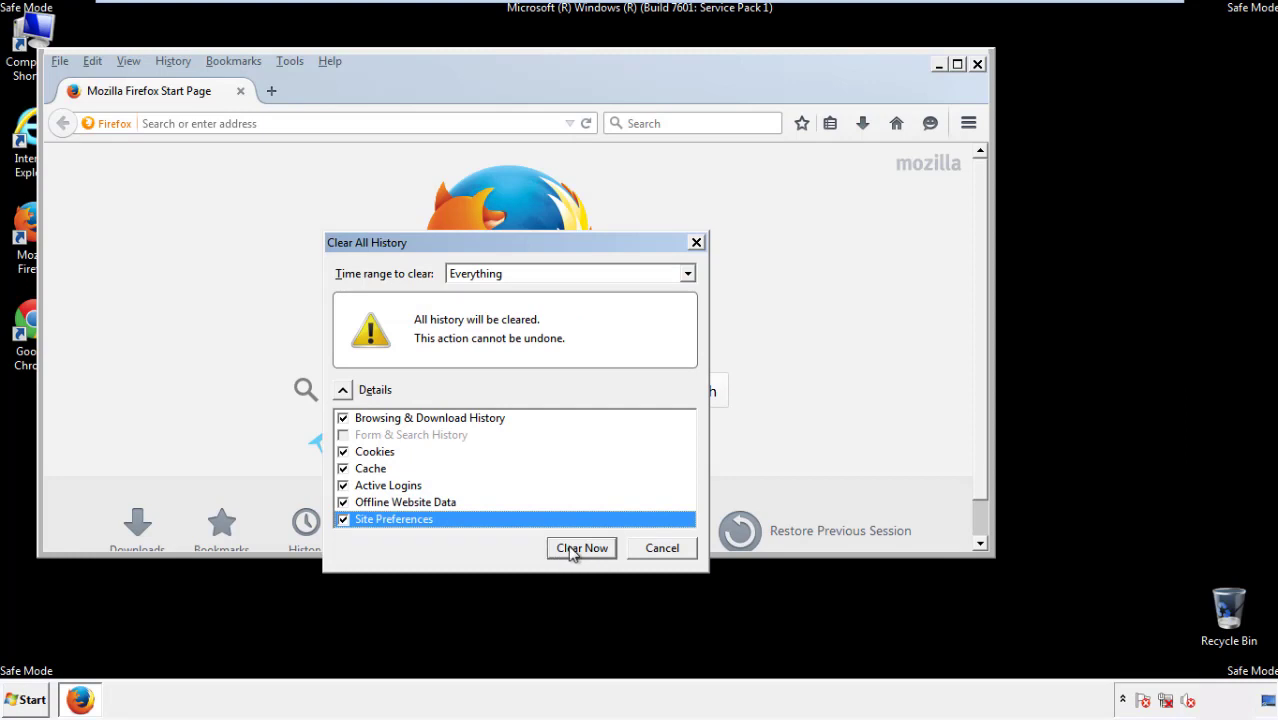
pyautogui.click(581, 548)
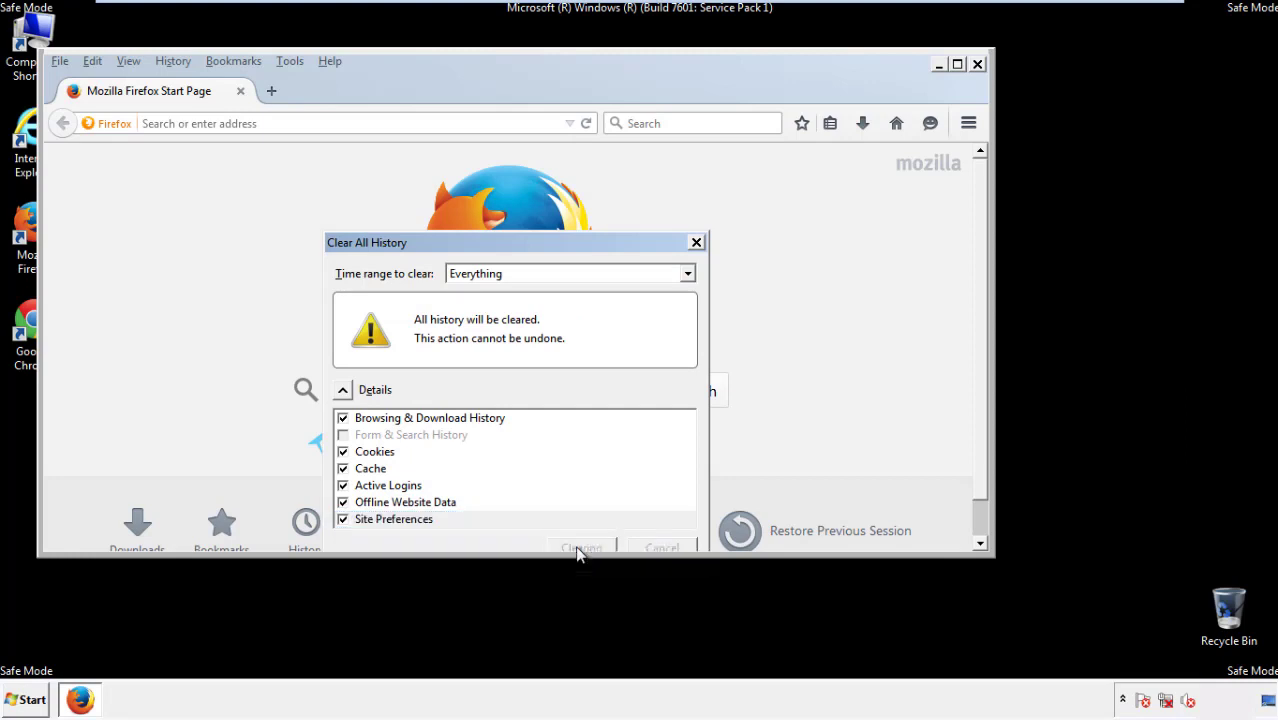
pyautogui.click(581, 547)
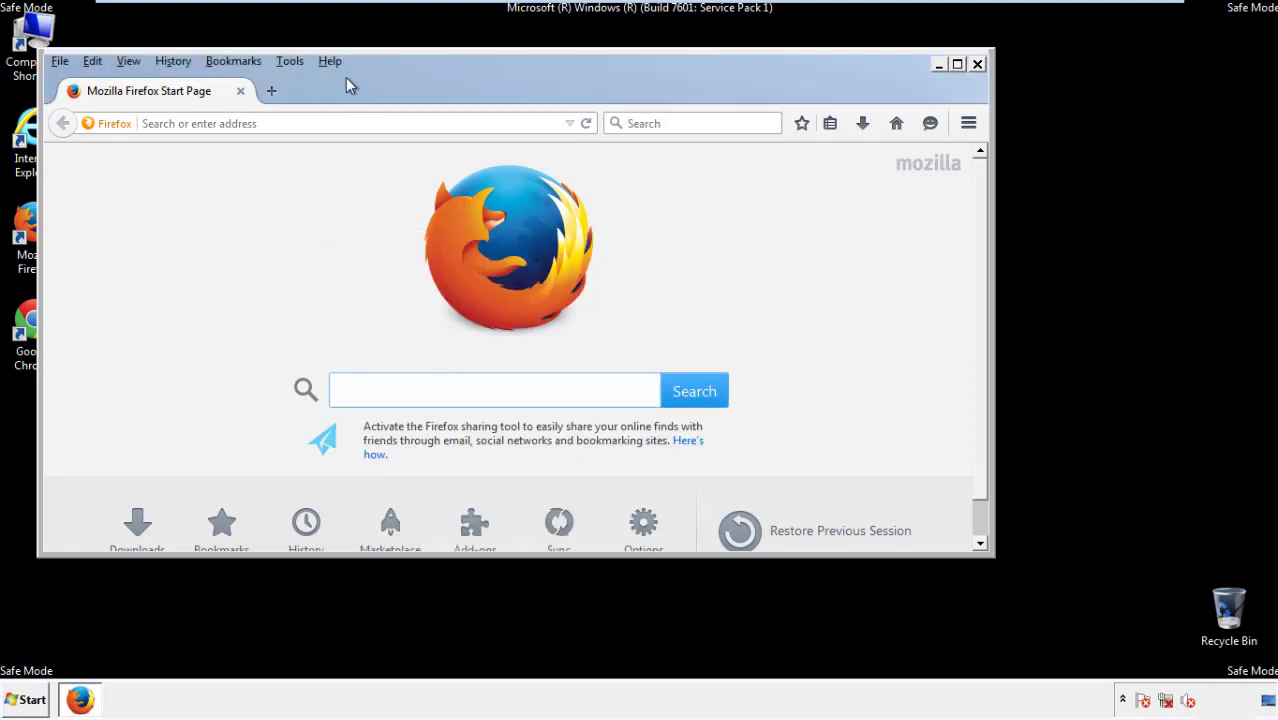
# - Refresh Firefox to defaults via Troubleshooting Information, finish the reset and dismiss the success page
pyautogui.click(330, 61)
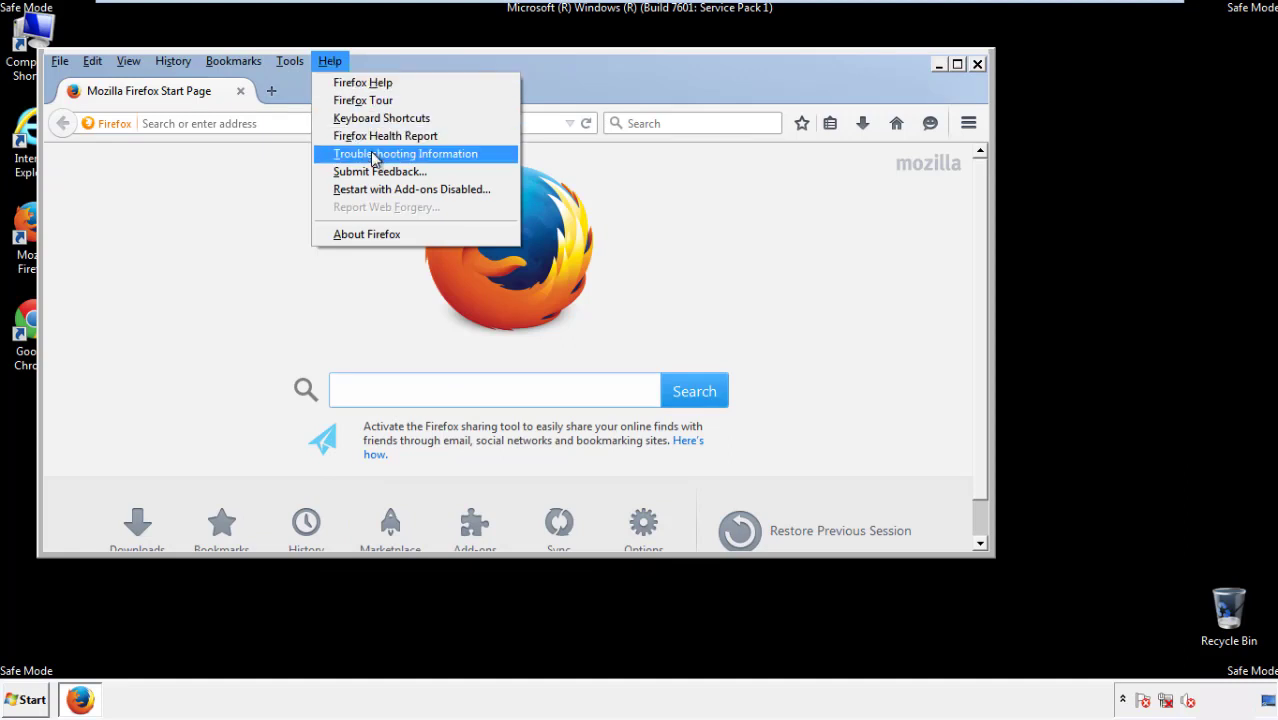
pyautogui.click(405, 153)
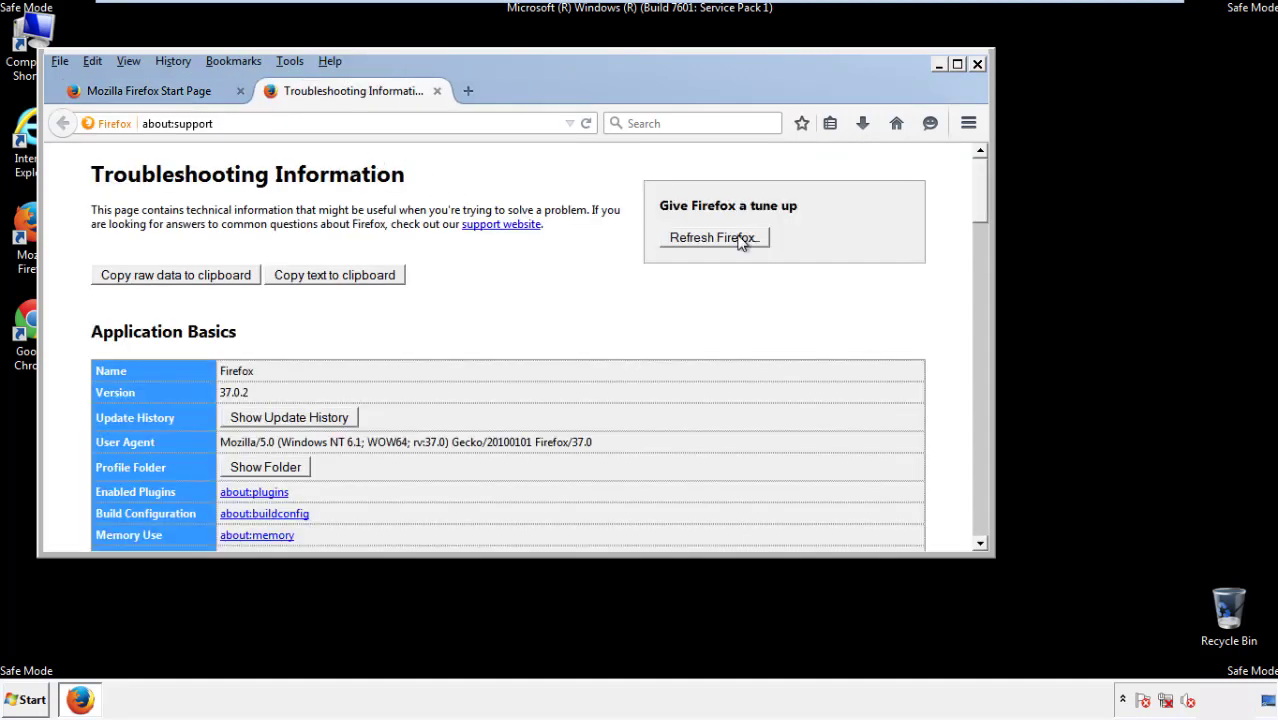
pyautogui.click(714, 237)
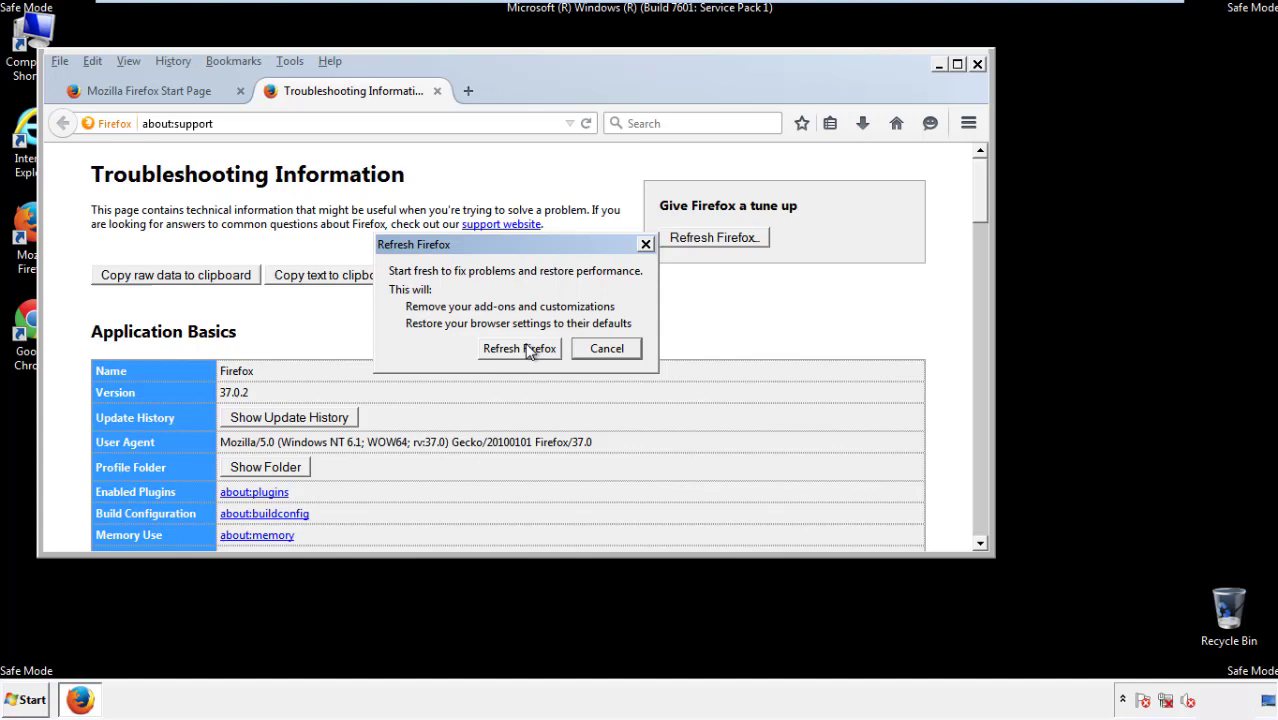
pyautogui.click(518, 348)
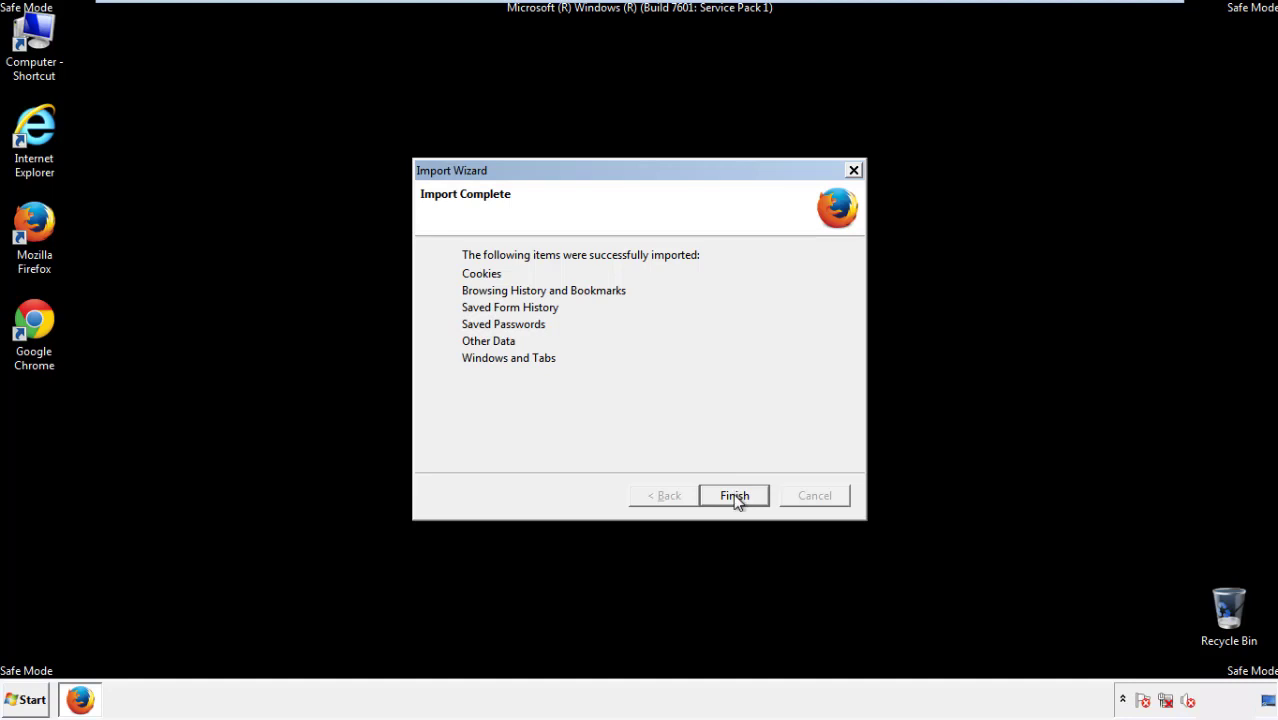
pyautogui.click(734, 495)
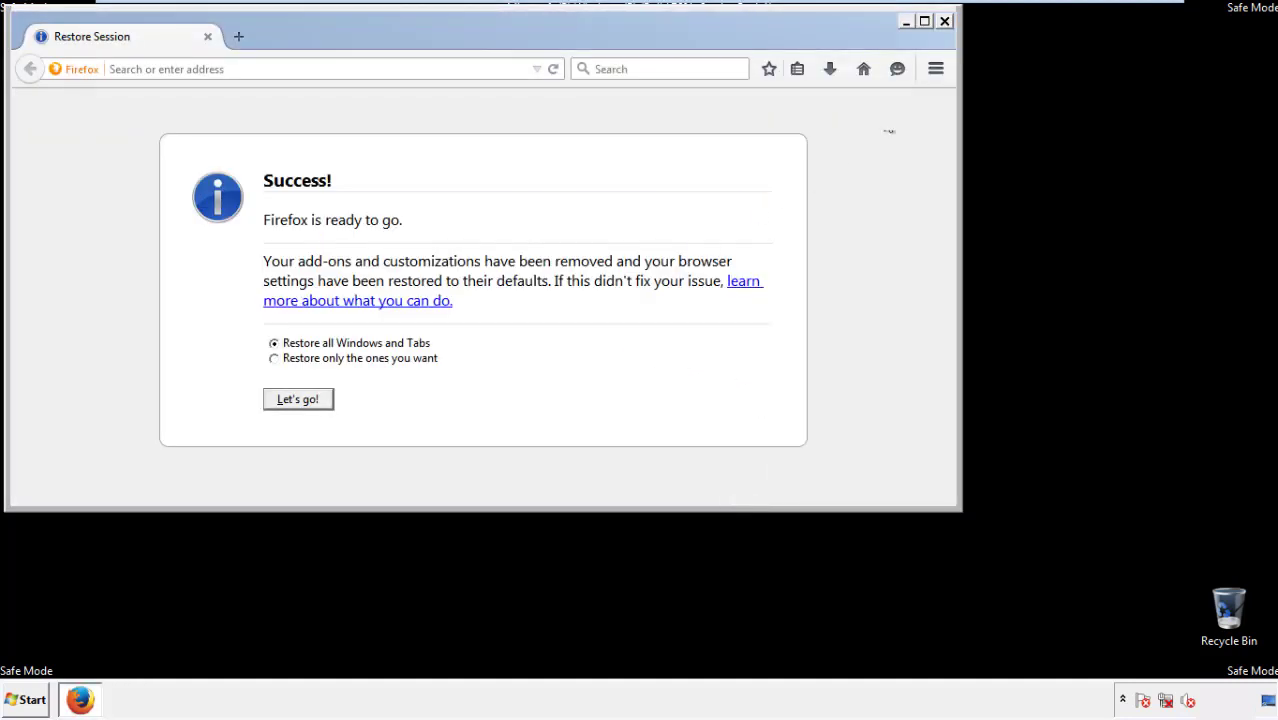
pyautogui.click(943, 20)
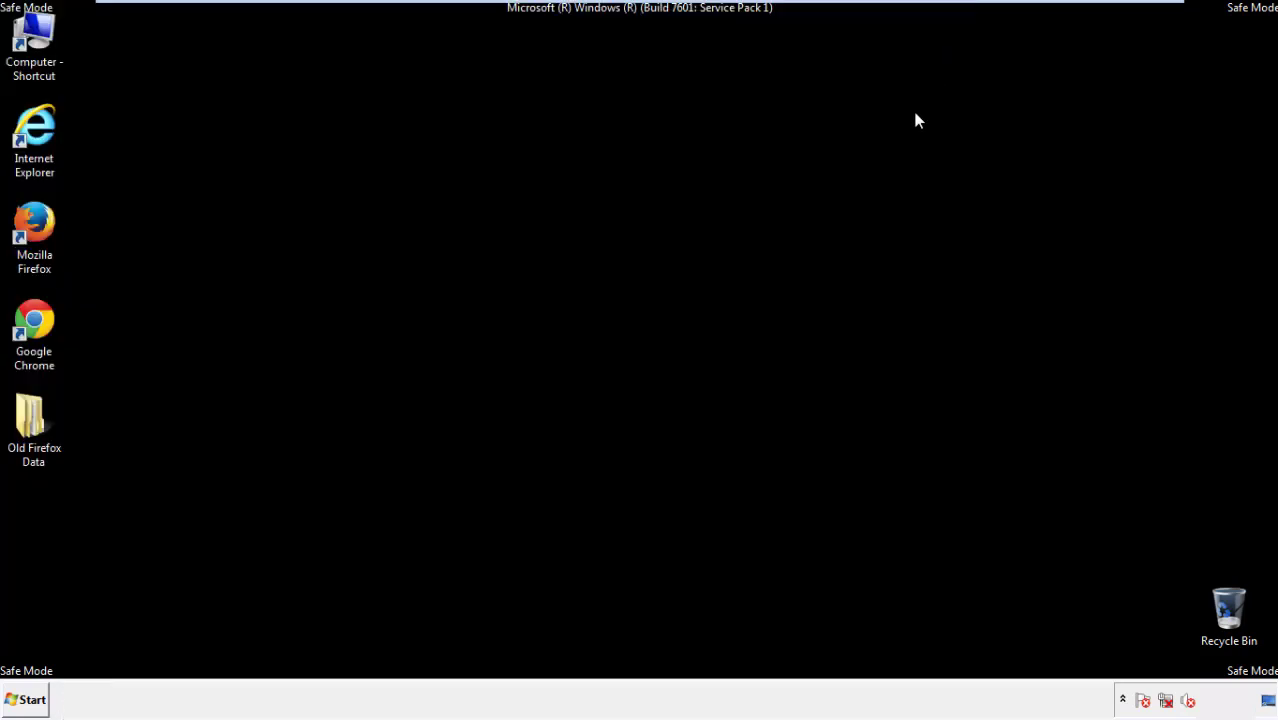
# - Launch Google Chrome from the desktop and go to its Settings page from the main menu
pyautogui.click(34, 320)
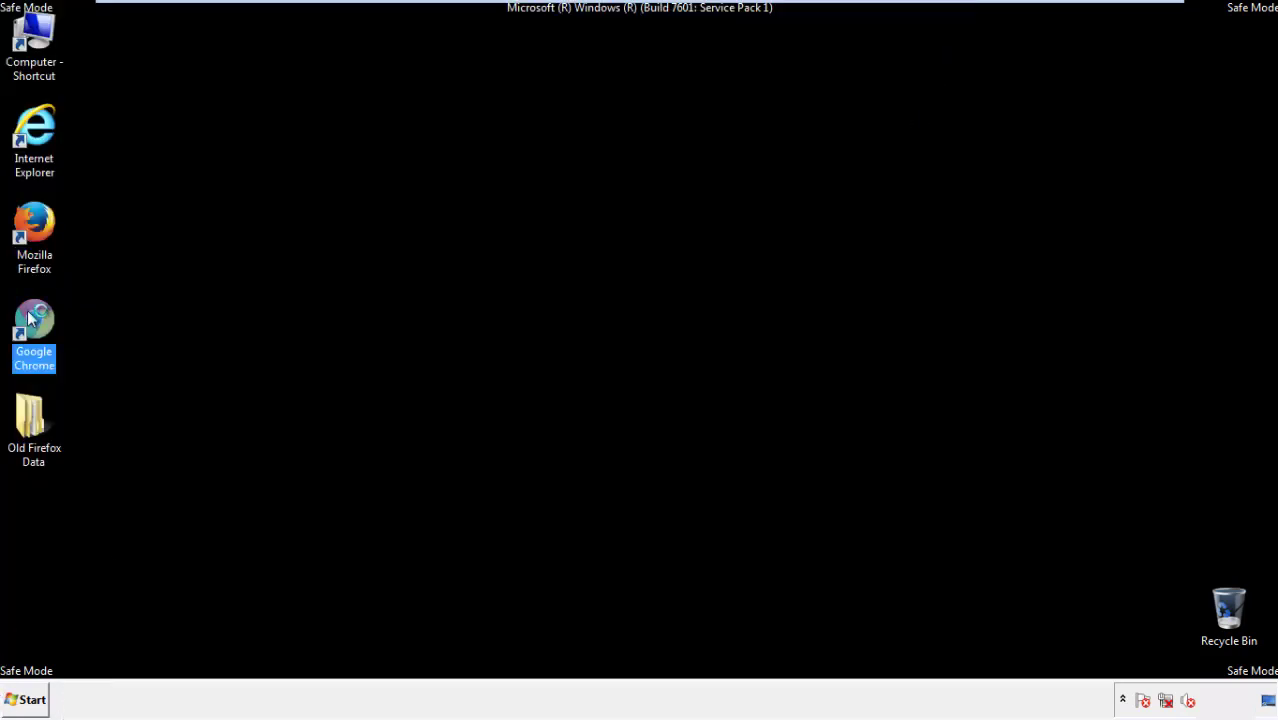
pyautogui.doubleClick(34, 330)
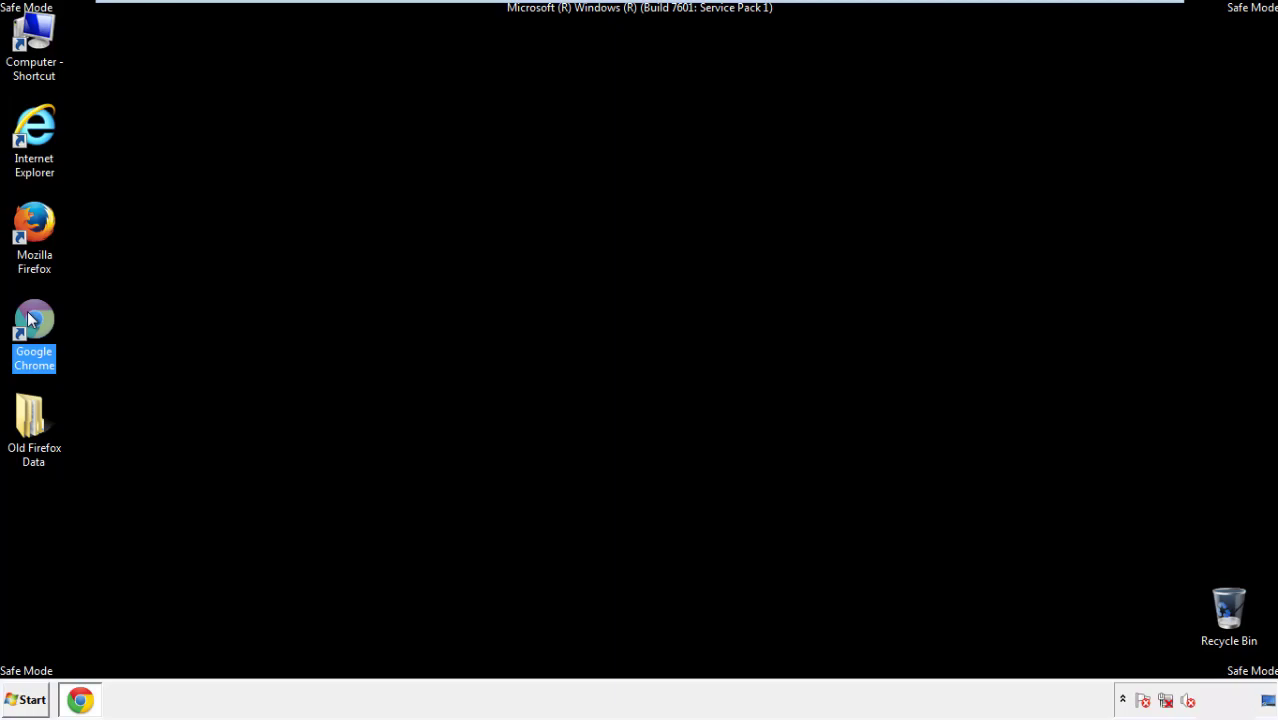
pyautogui.doubleClick(34, 330)
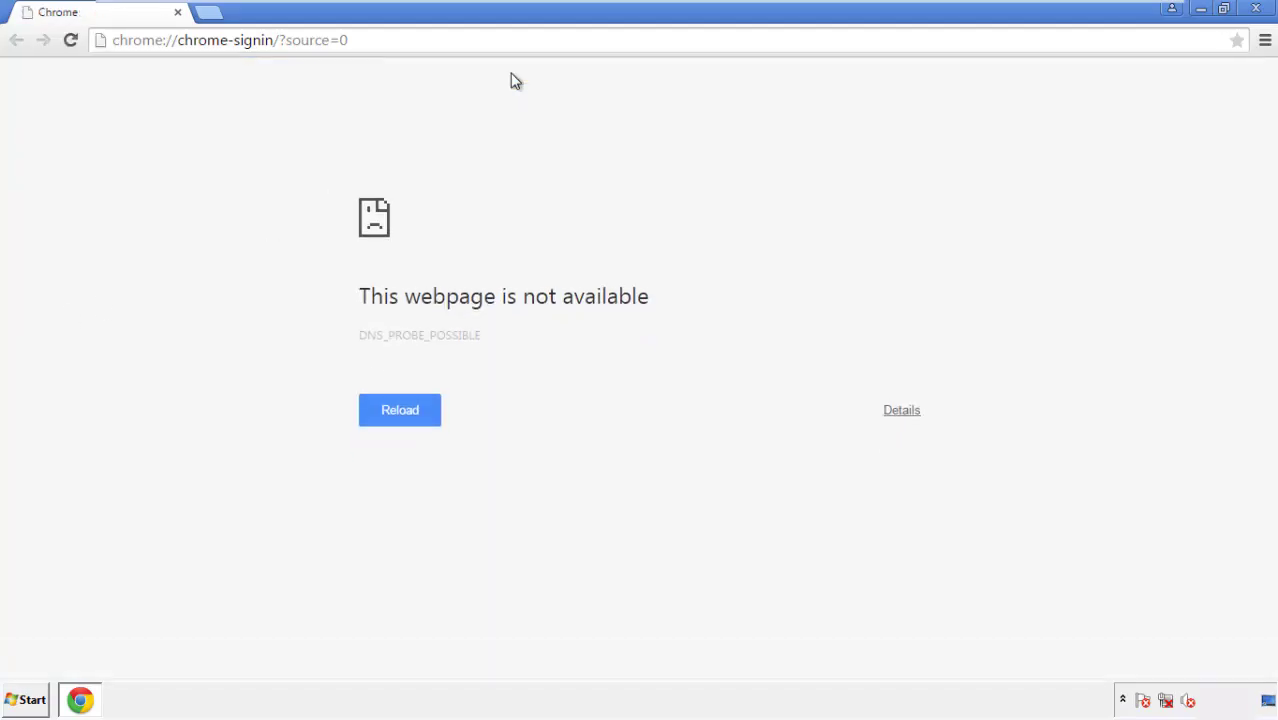
pyautogui.click(1265, 40)
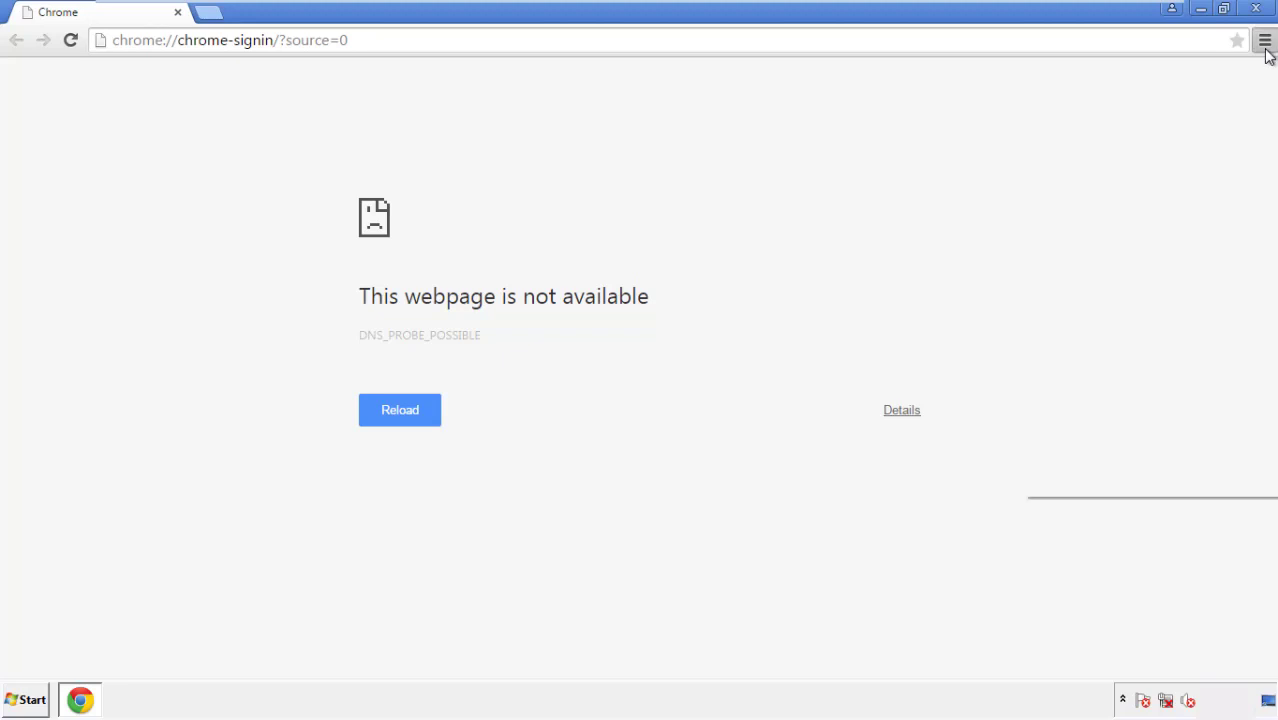
pyautogui.click(1264, 40)
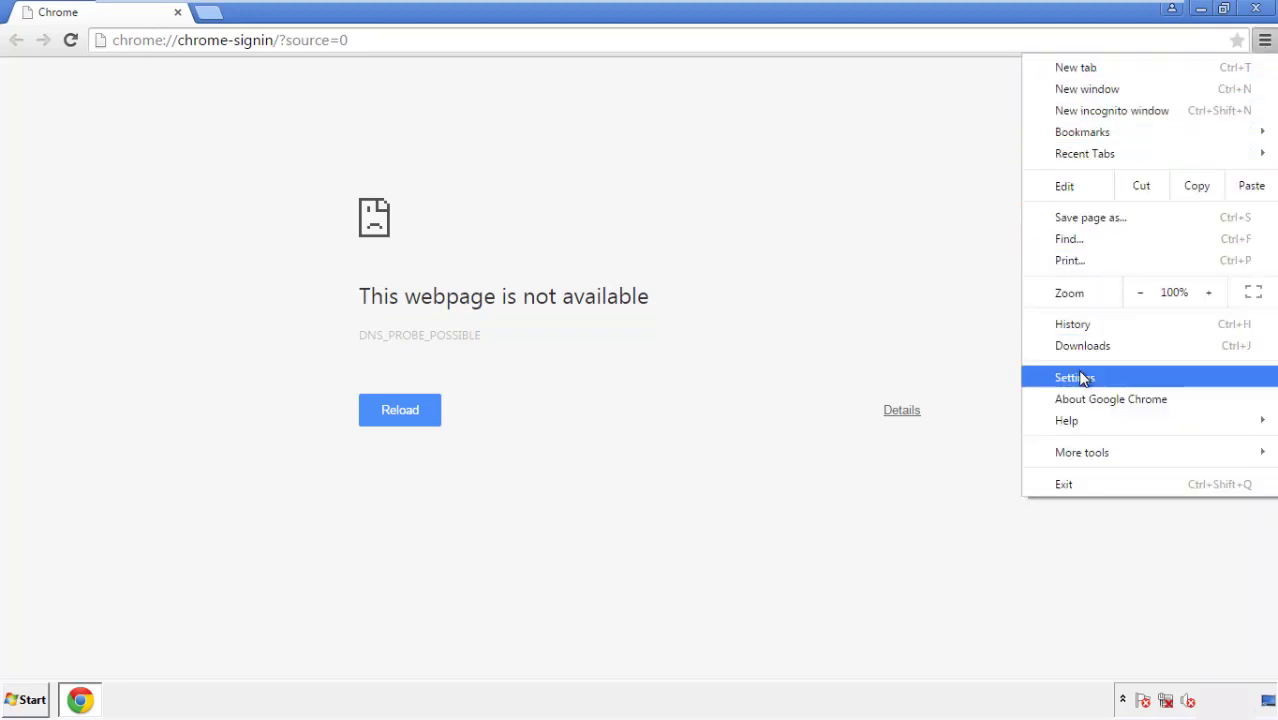
pyautogui.click(1074, 377)
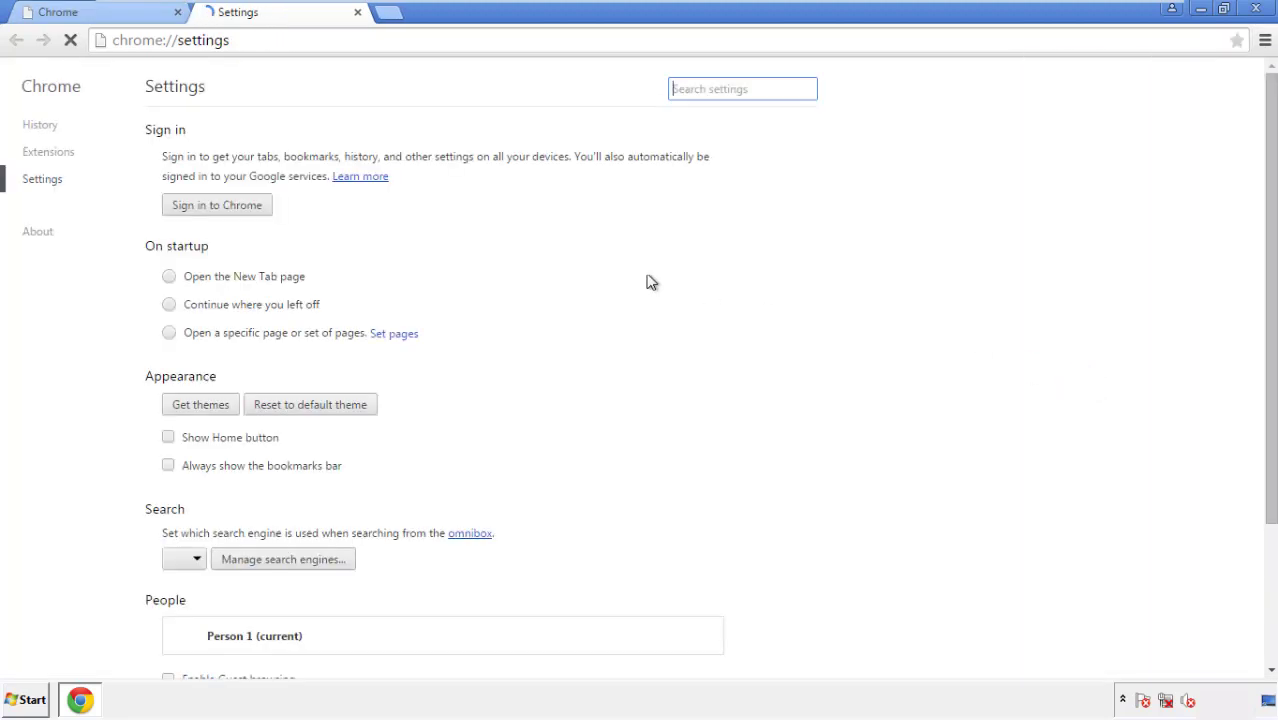
# - Clear Chrome browsing data from the beginning of time, including content licenses, except passwords
pyautogui.click(40, 124)
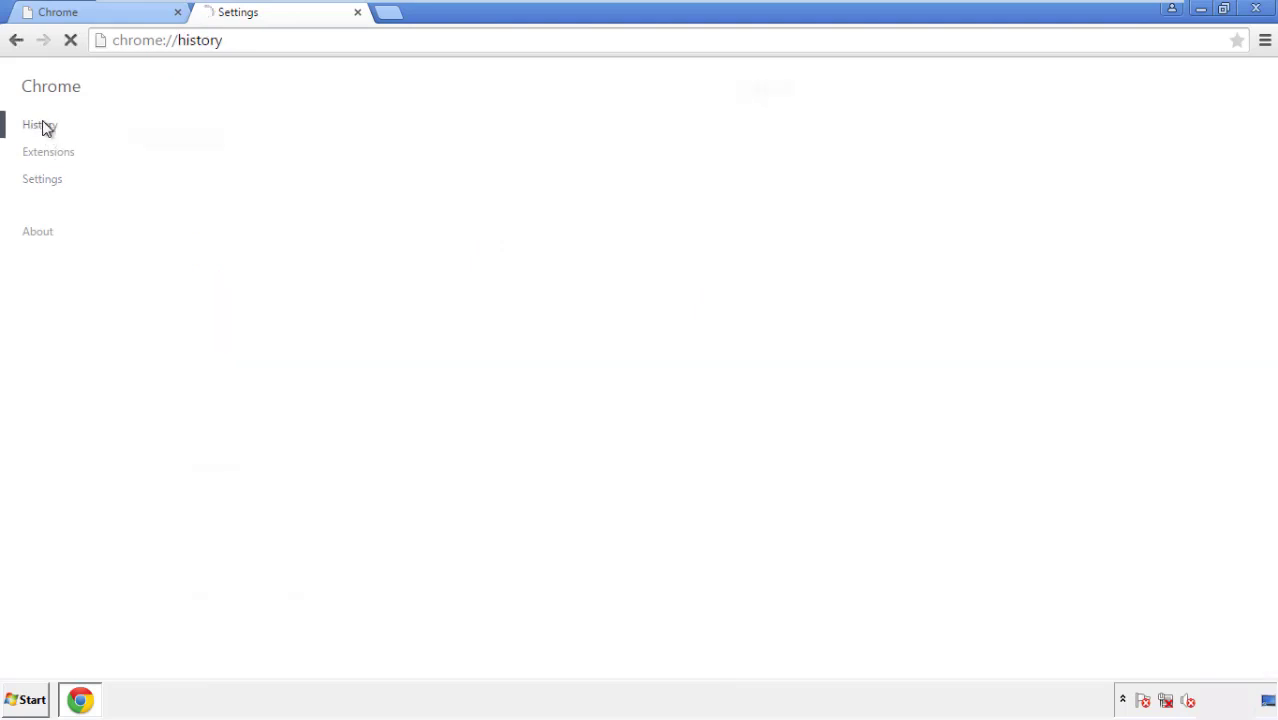
pyautogui.click(40, 124)
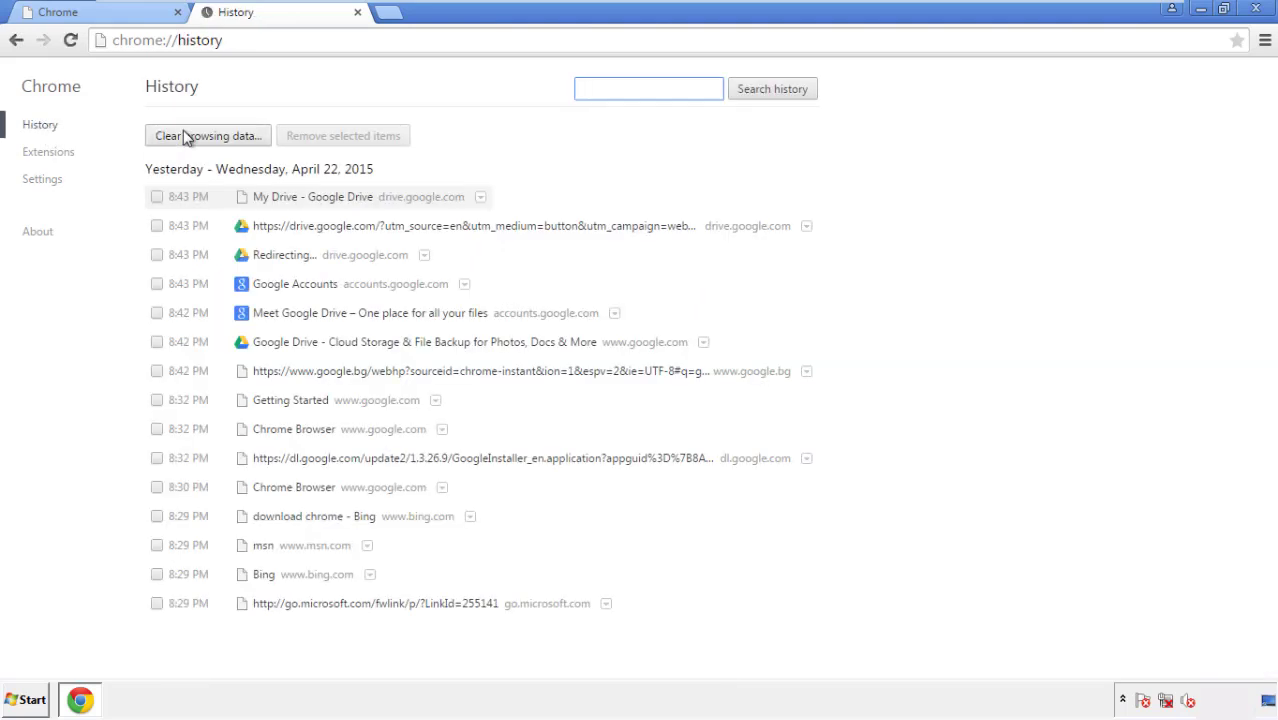
pyautogui.click(207, 135)
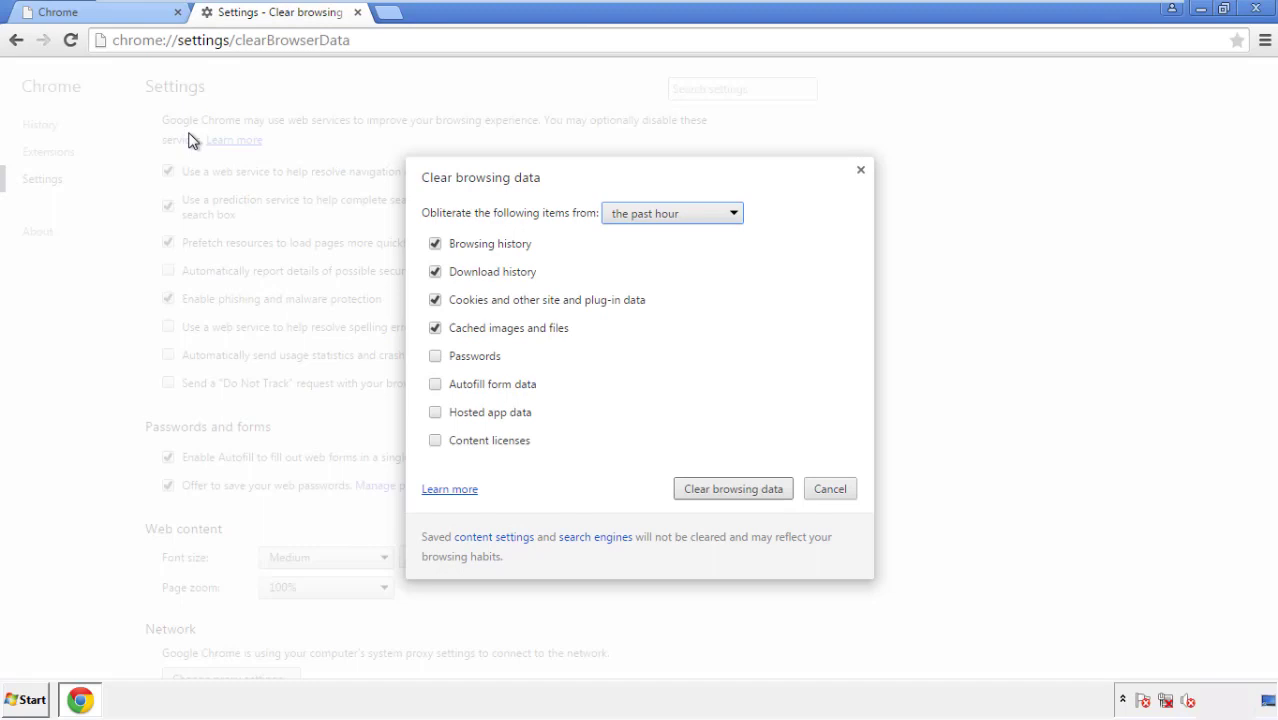
pyautogui.moveTo(643, 213)
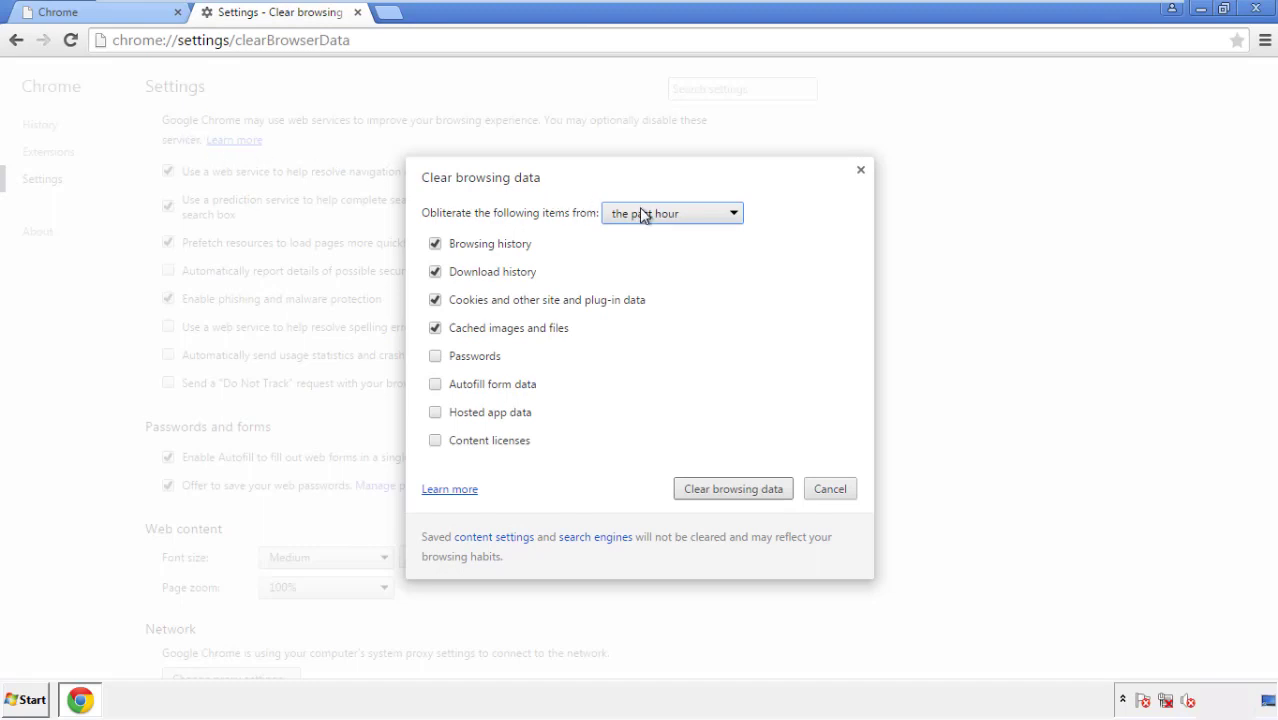
pyautogui.click(670, 212)
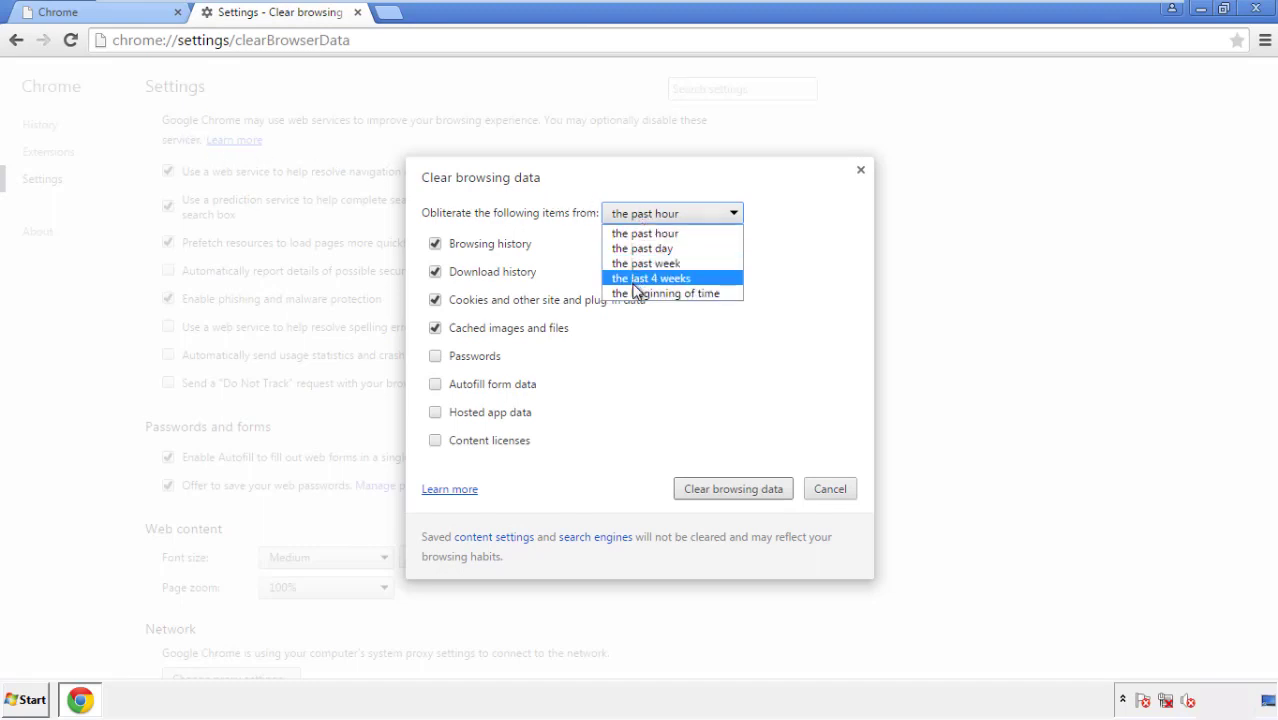
pyautogui.moveTo(650, 232)
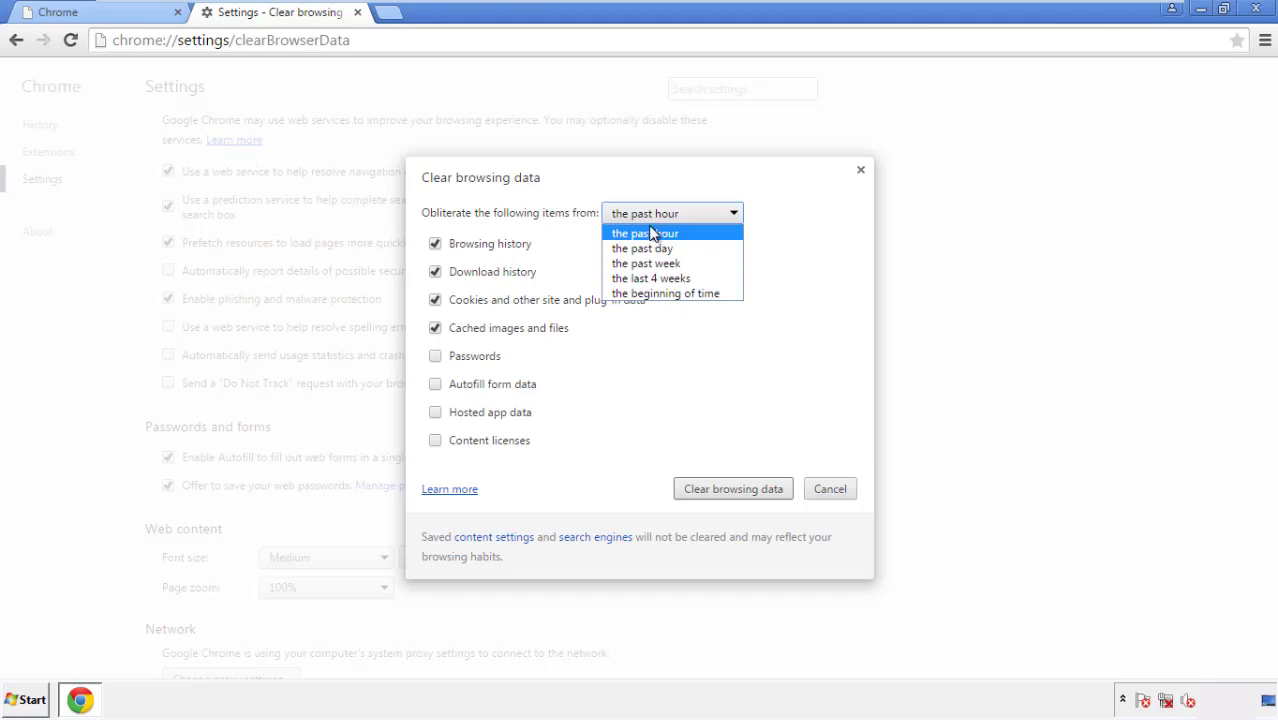
pyautogui.moveTo(667, 293)
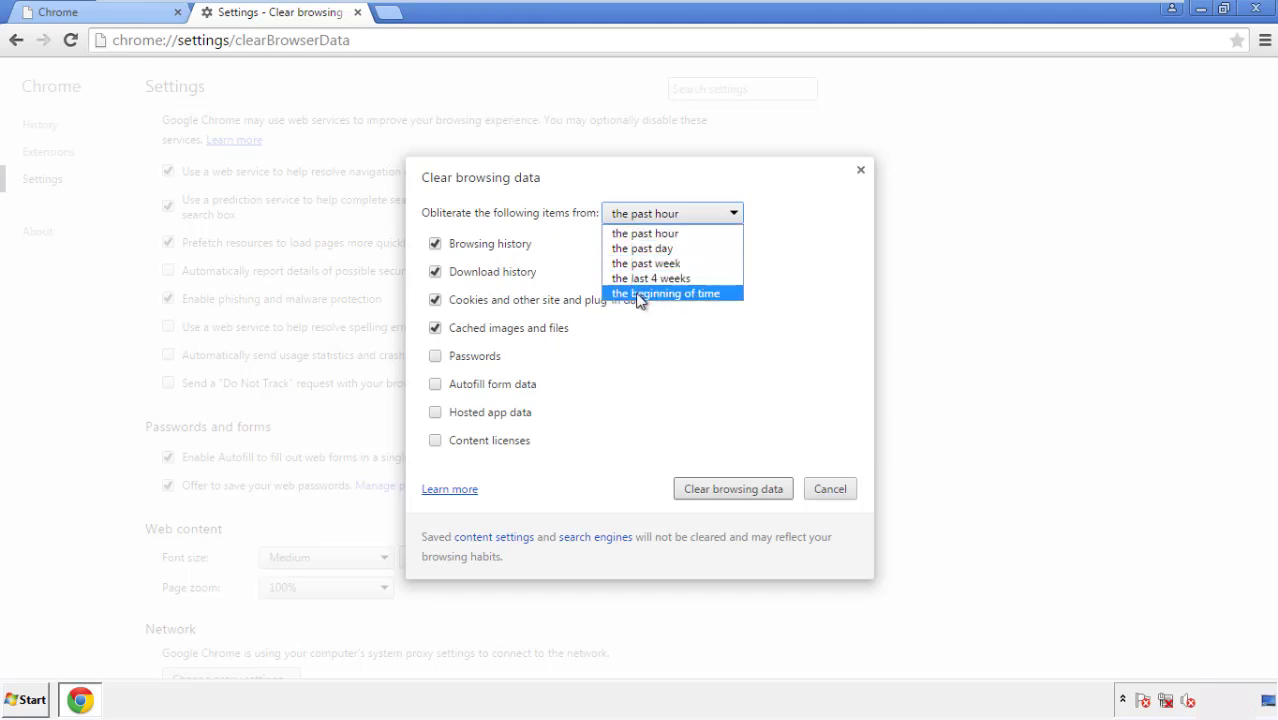
pyautogui.click(667, 293)
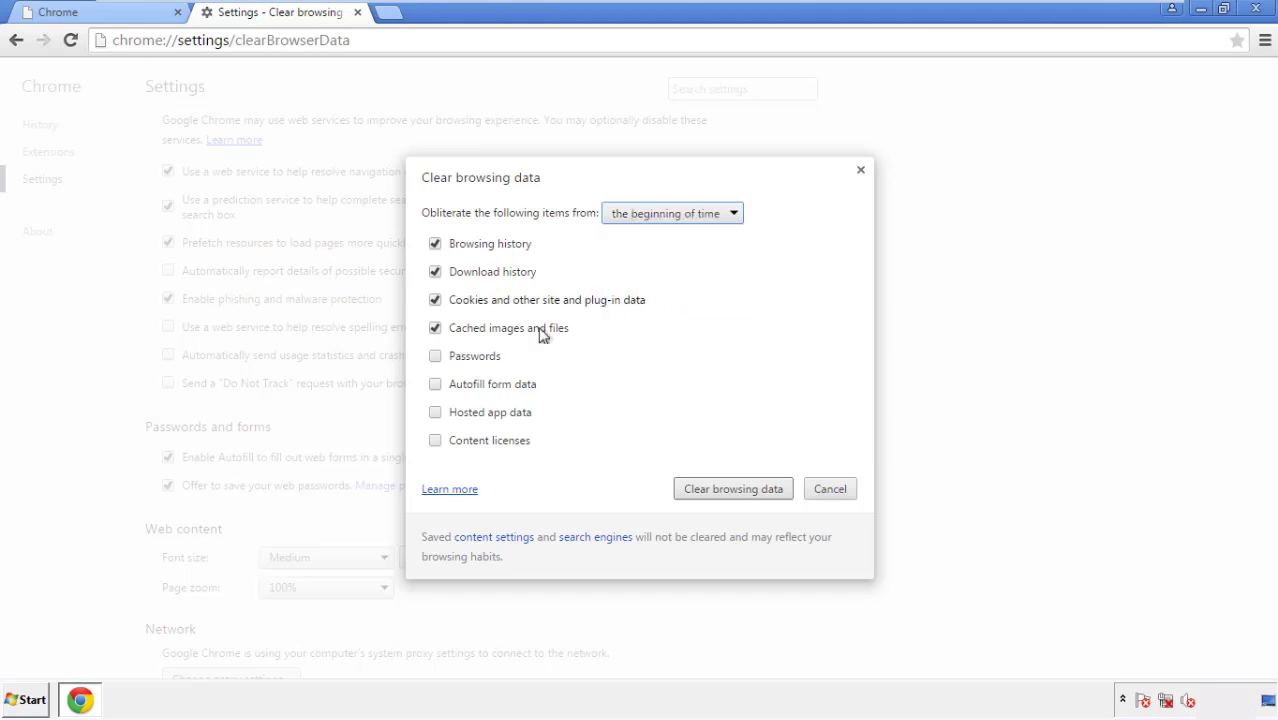
pyautogui.moveTo(450, 400)
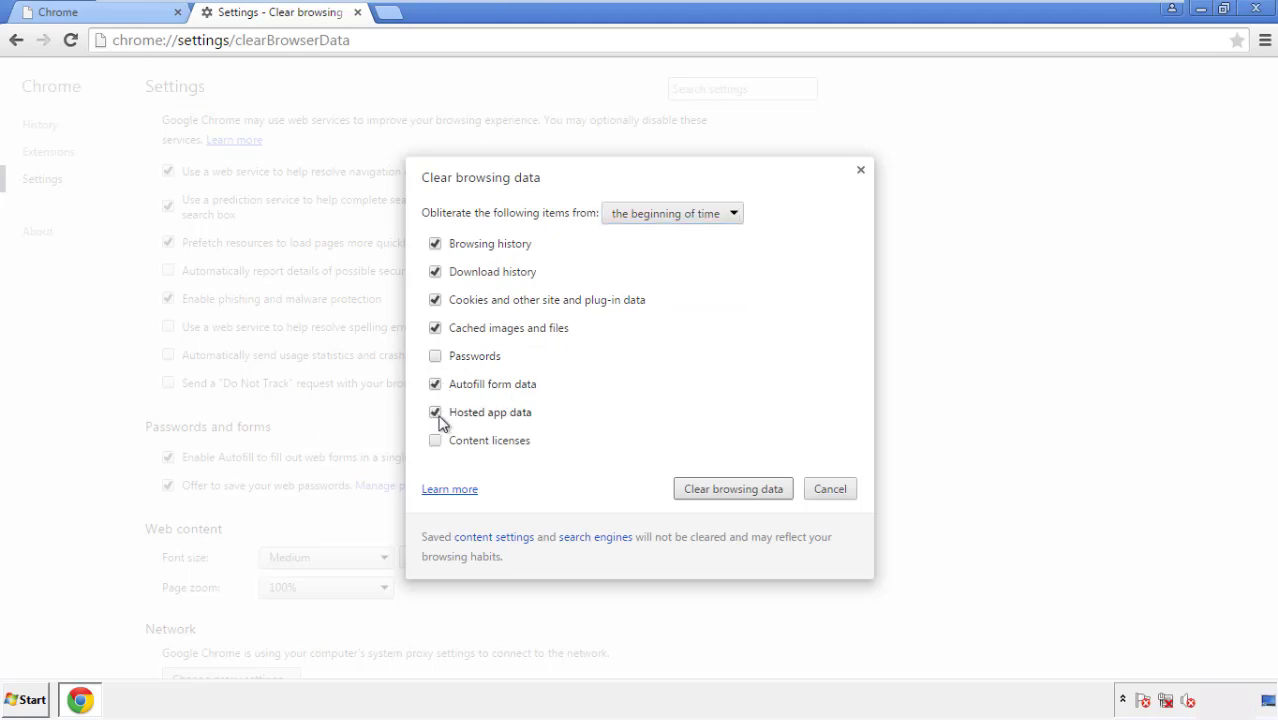
pyautogui.click(435, 440)
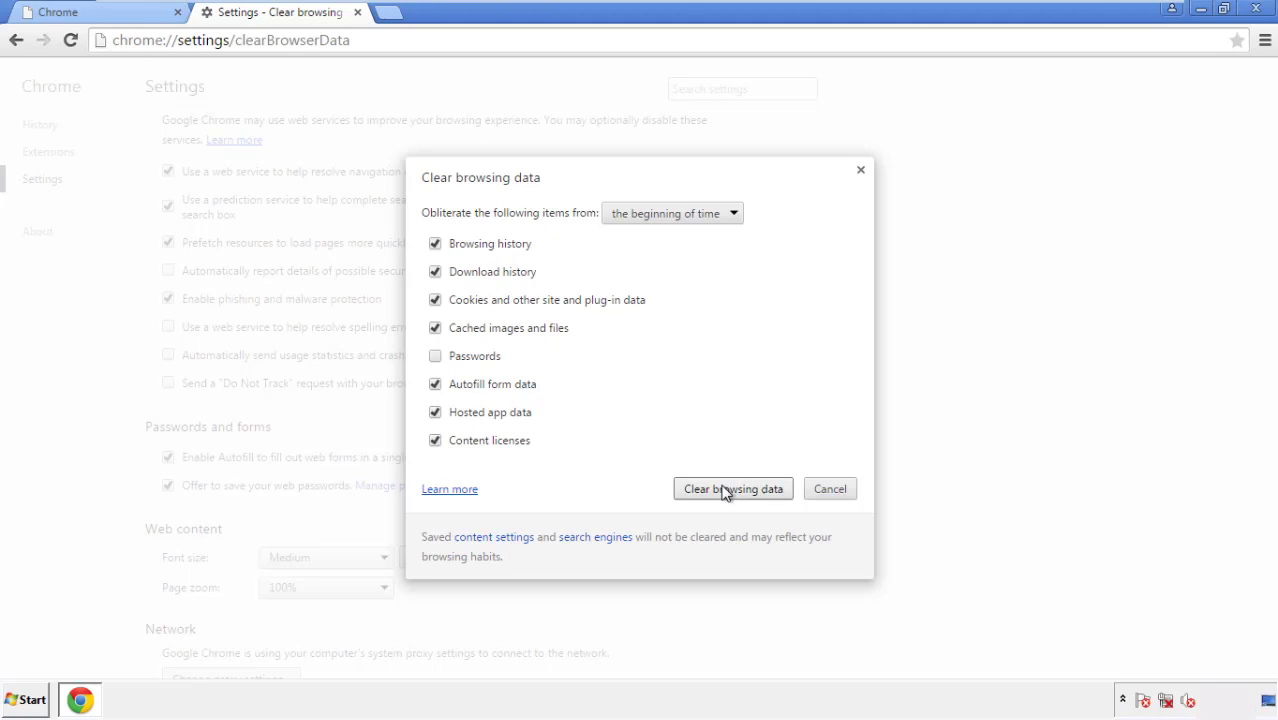
pyautogui.click(733, 489)
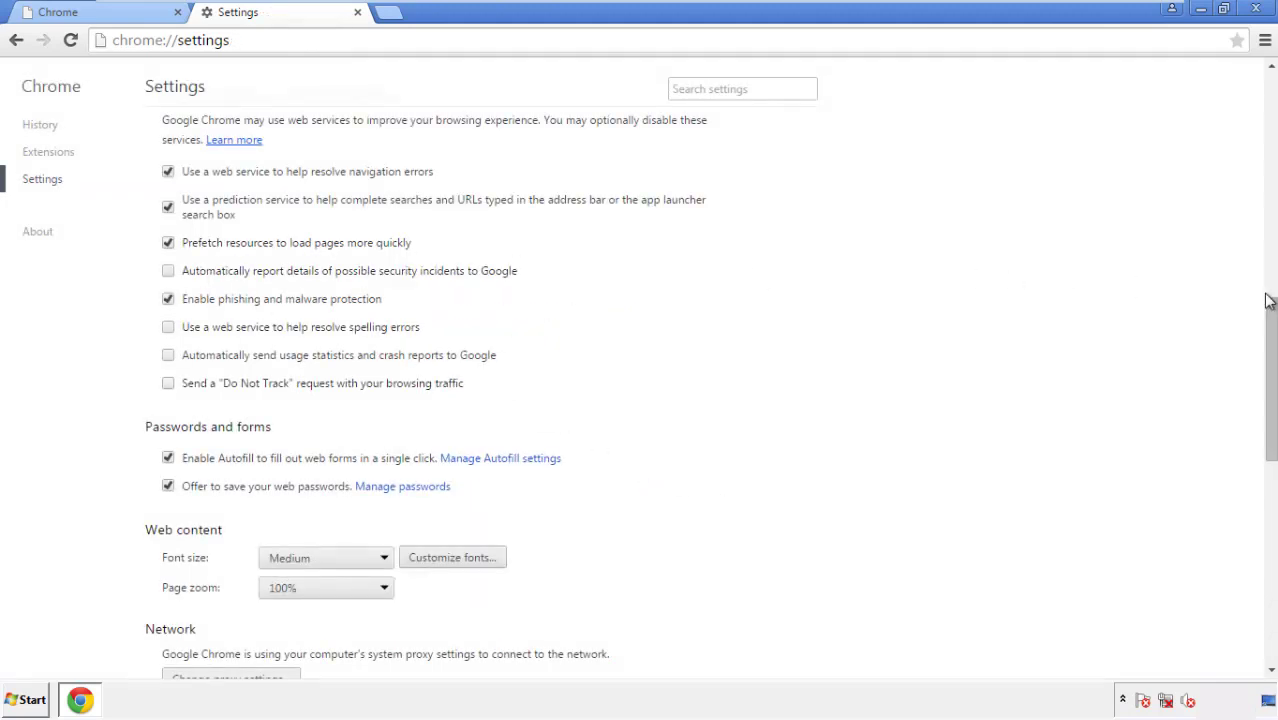
# - Reset Chrome settings to their original defaults from the bottom of the Settings page
pyautogui.scroll(-3)
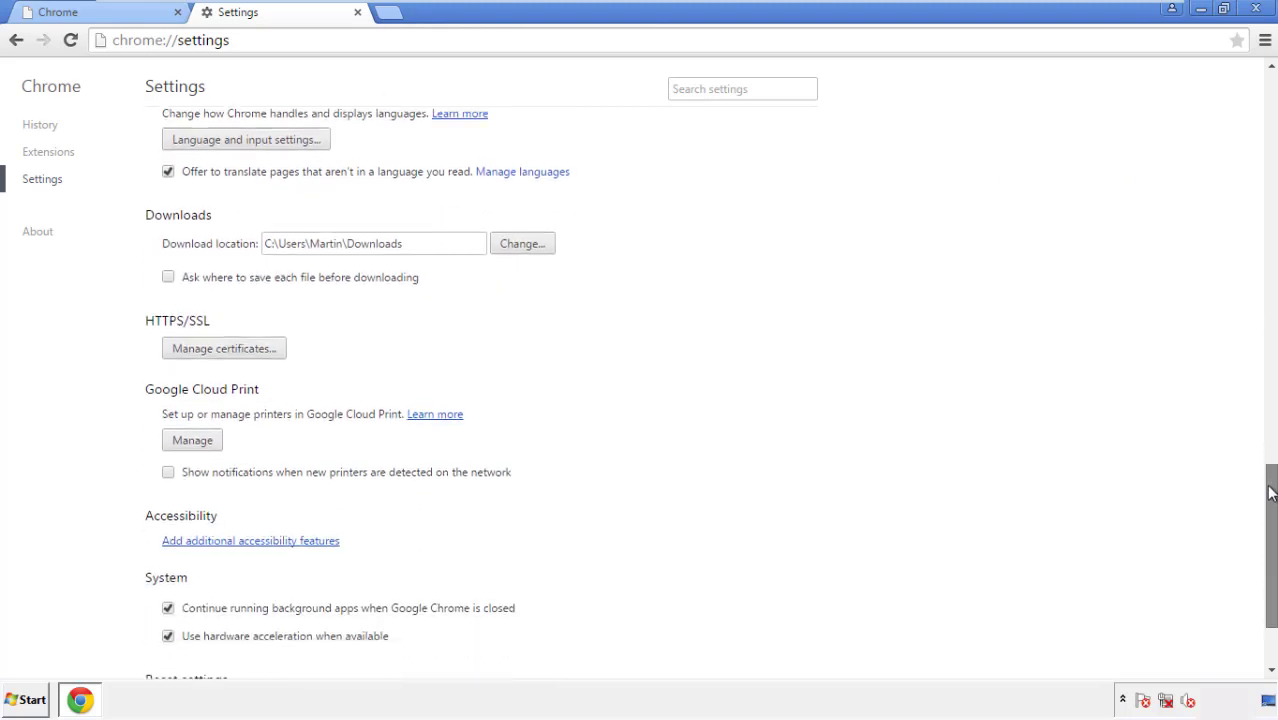
pyautogui.scroll(-3)
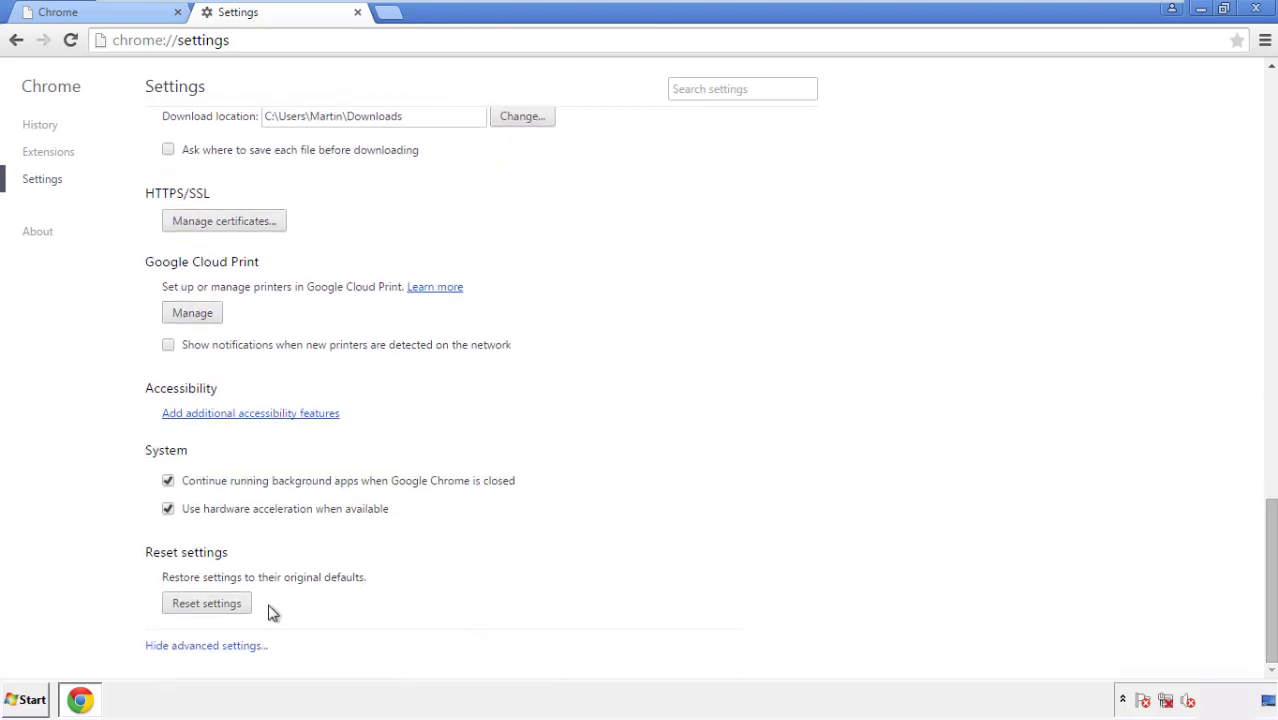
pyautogui.click(206, 602)
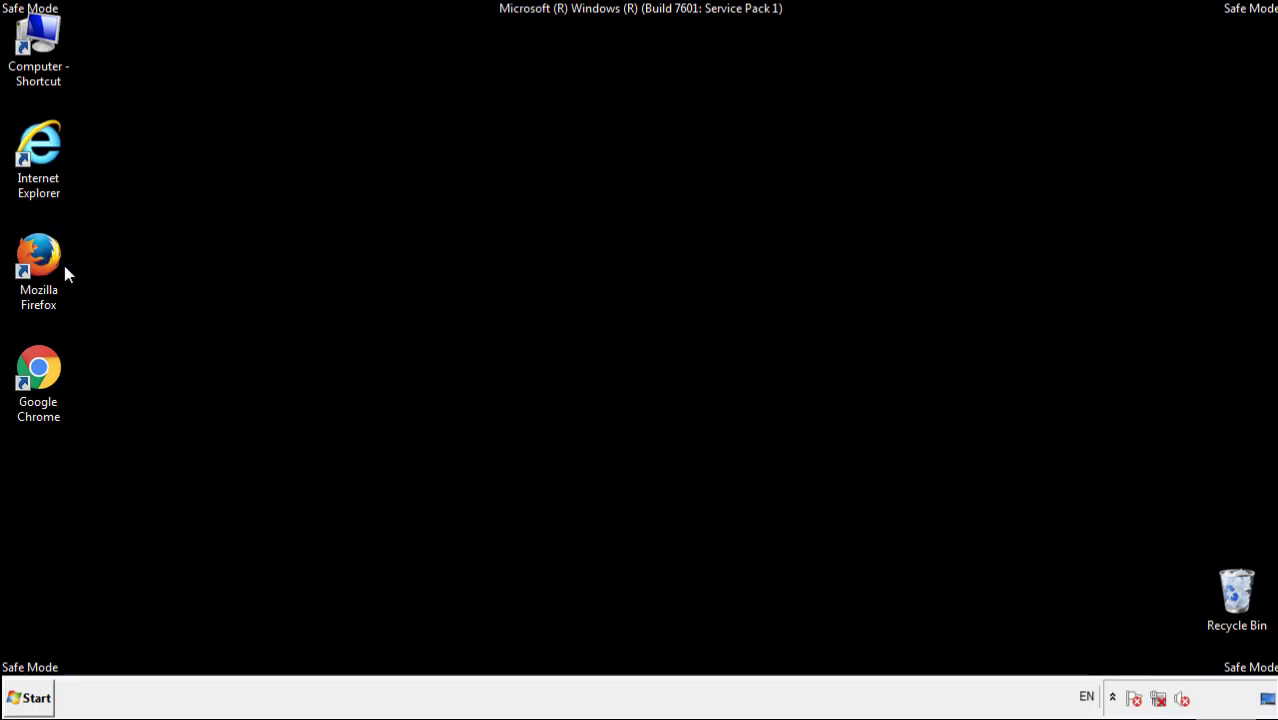
# - Launch Firefox and remove the Search Mine extension in the Add-ons Manager
pyautogui.doubleClick(38, 253)
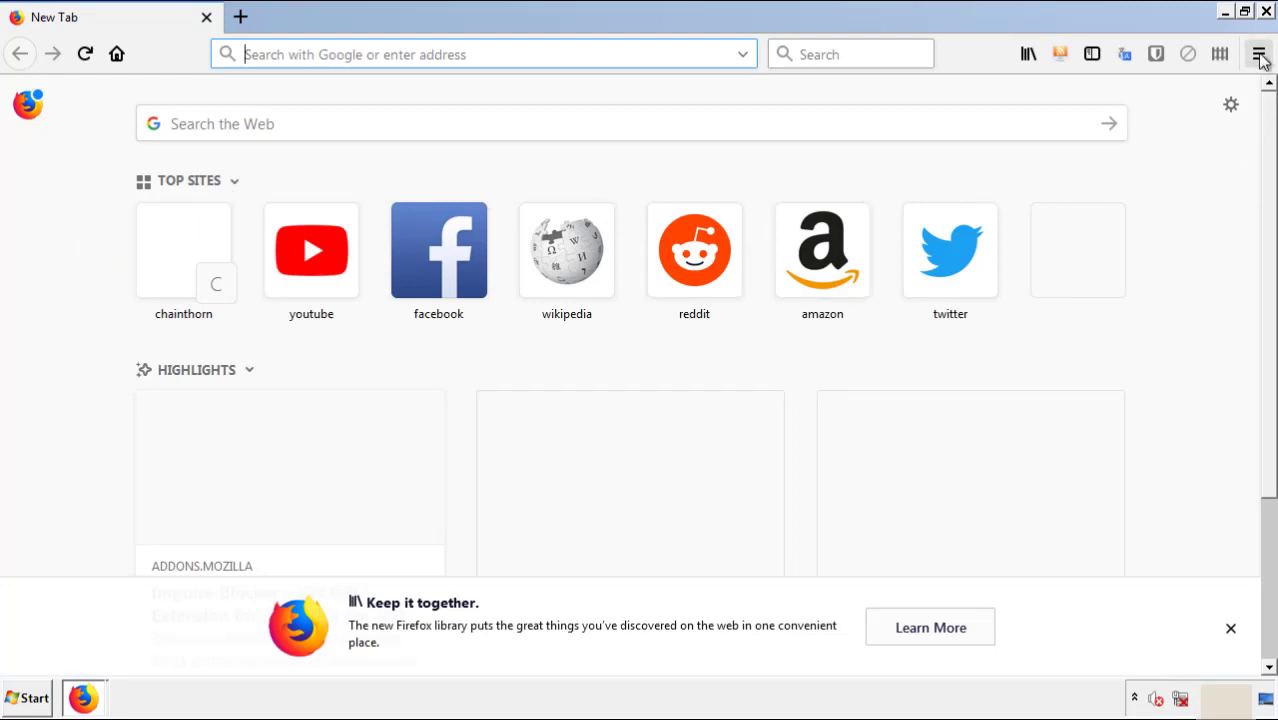
pyautogui.click(1259, 54)
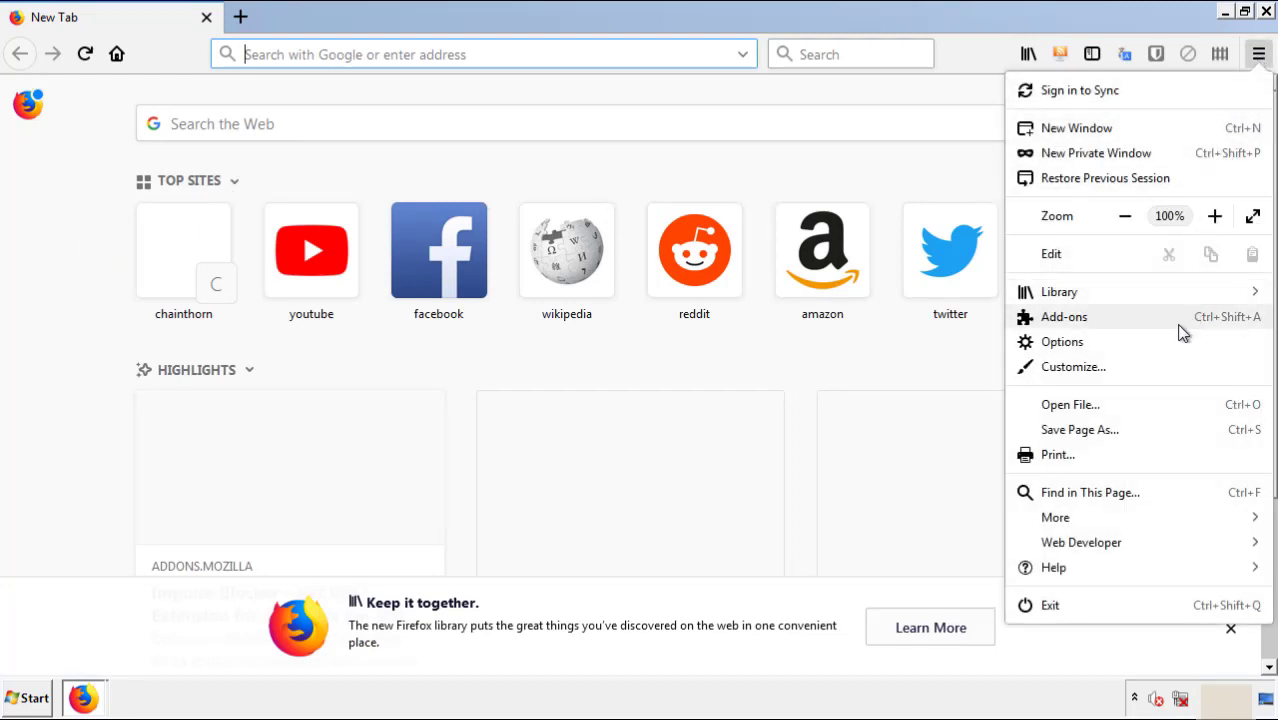
pyautogui.click(1064, 316)
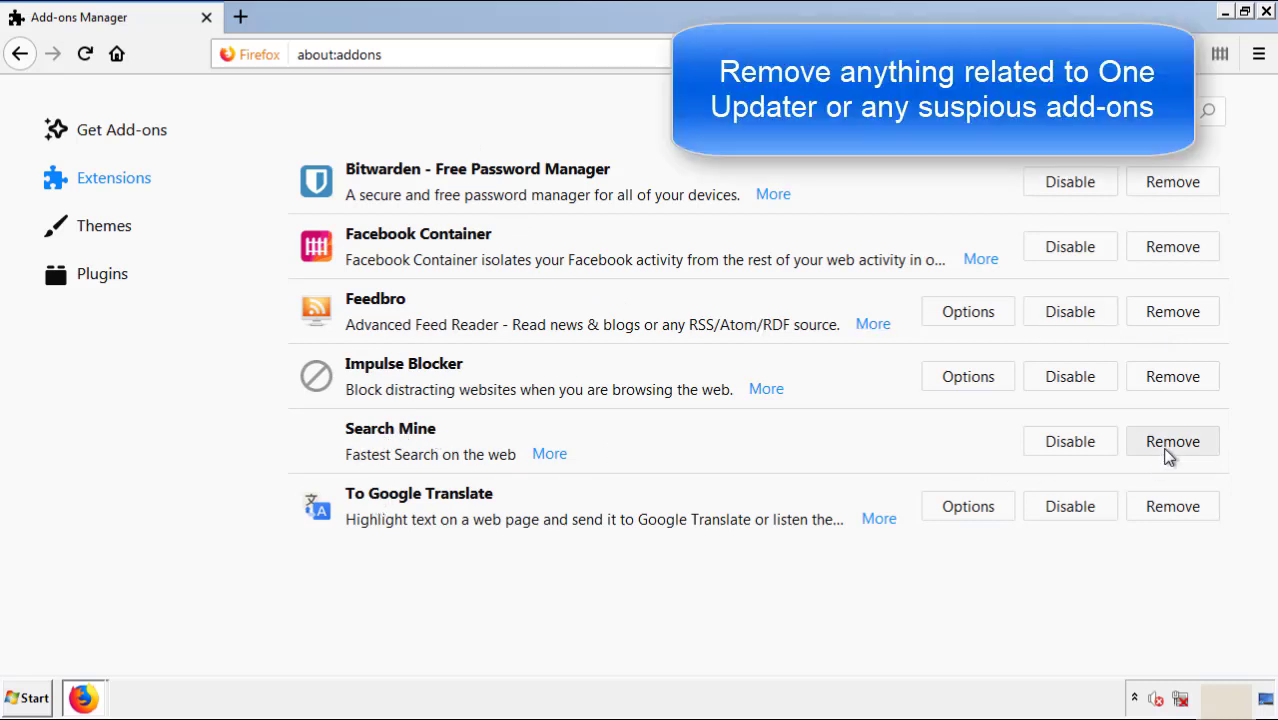
pyautogui.click(1172, 441)
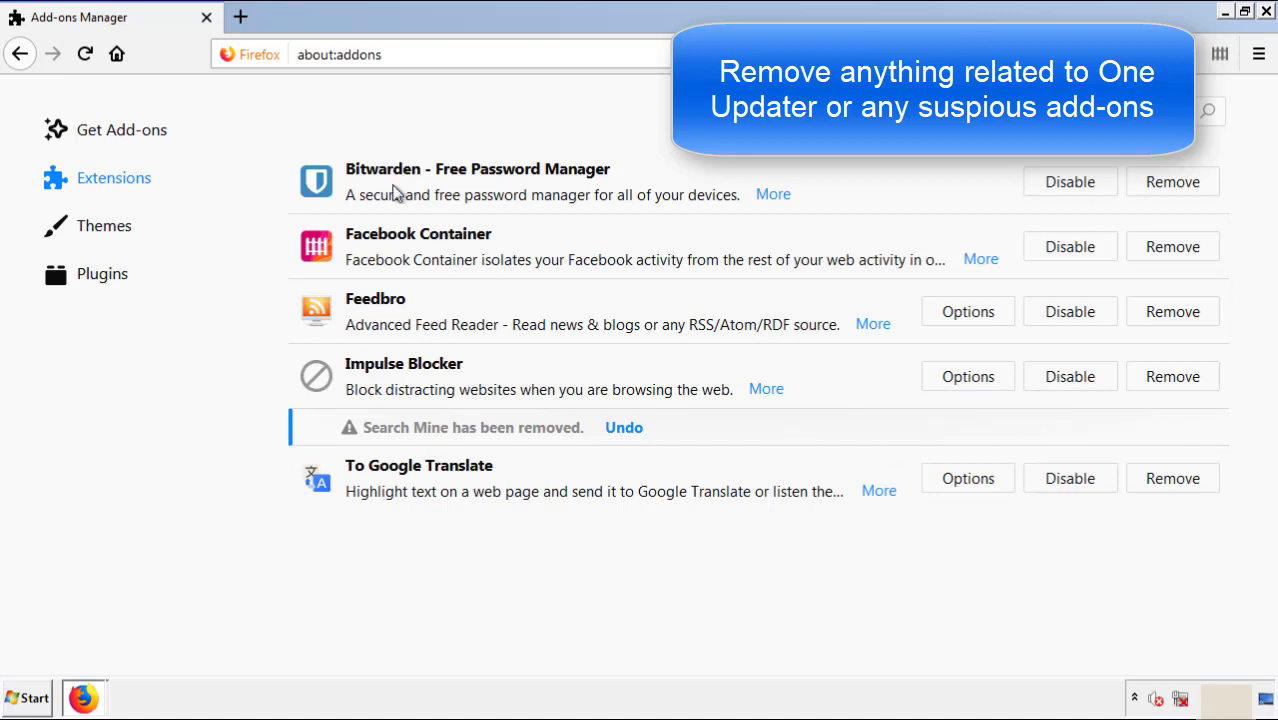
pyautogui.moveTo(1210, 55)
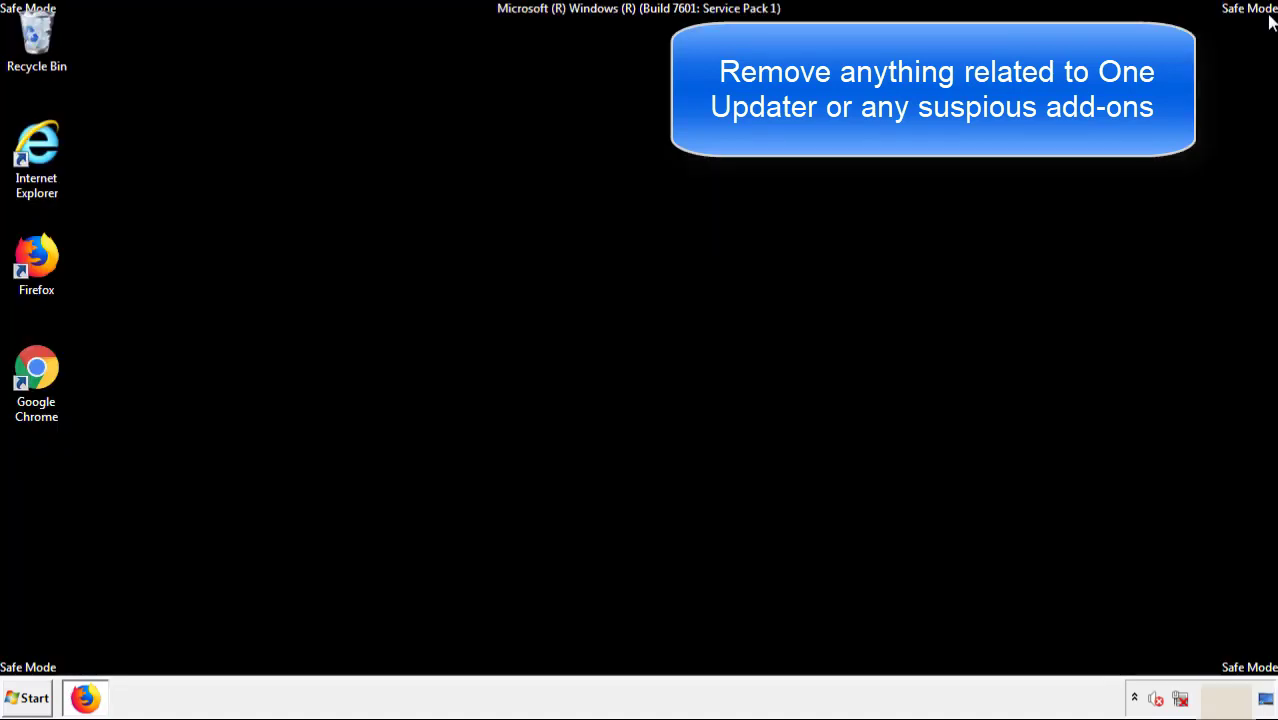
pyautogui.moveTo(36, 375)
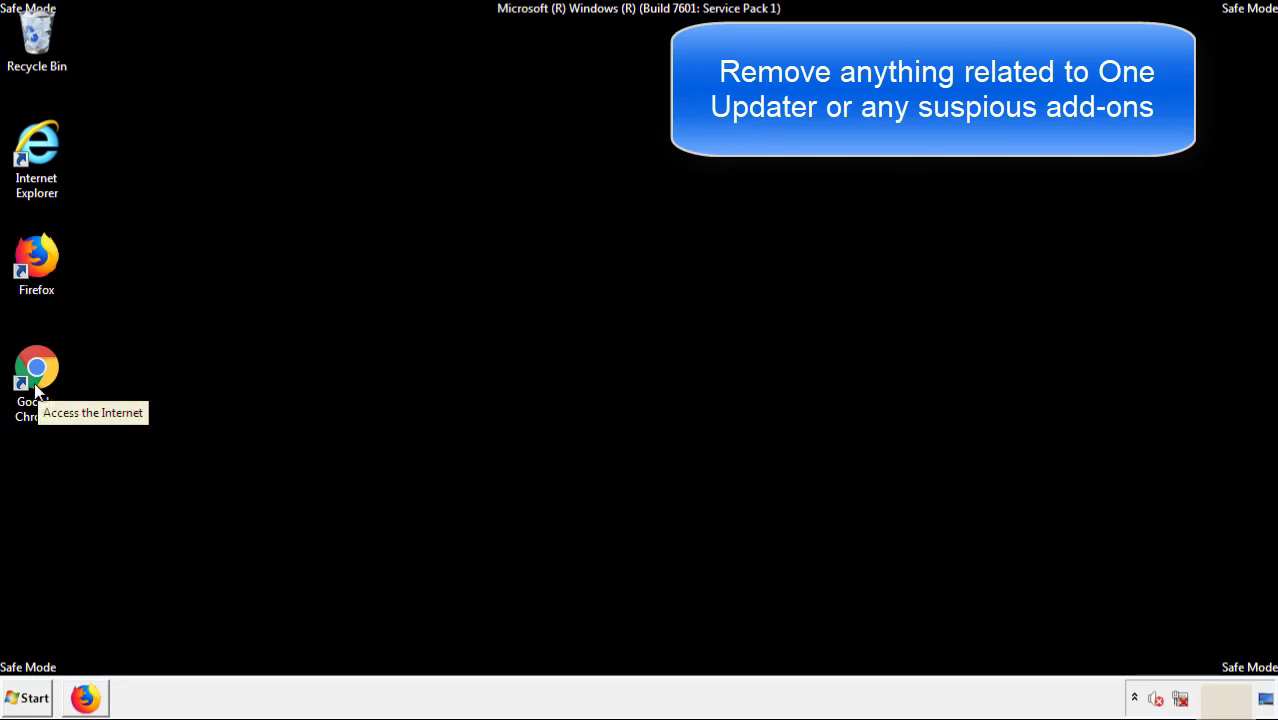
# - Launch Chrome, remove the Search Mine extension from the Extensions page, and close Chrome
pyautogui.doubleClick(36, 367)
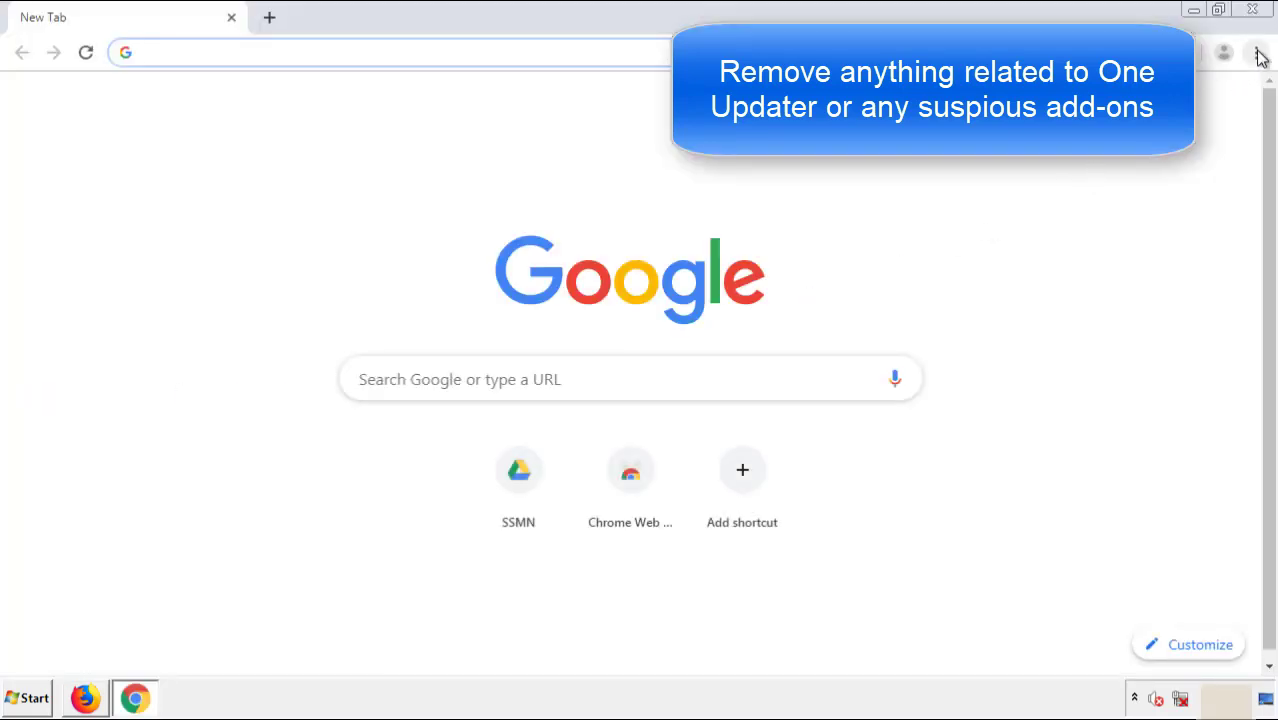
pyautogui.click(1256, 52)
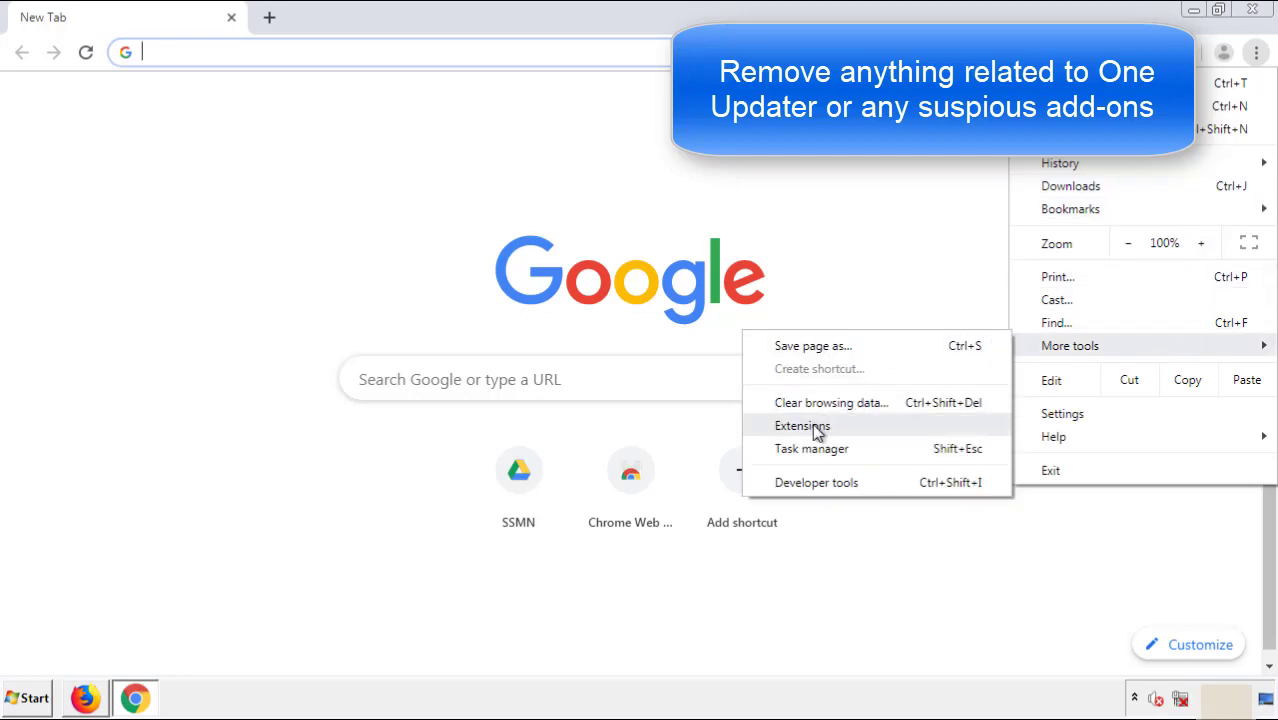
pyautogui.click(802, 425)
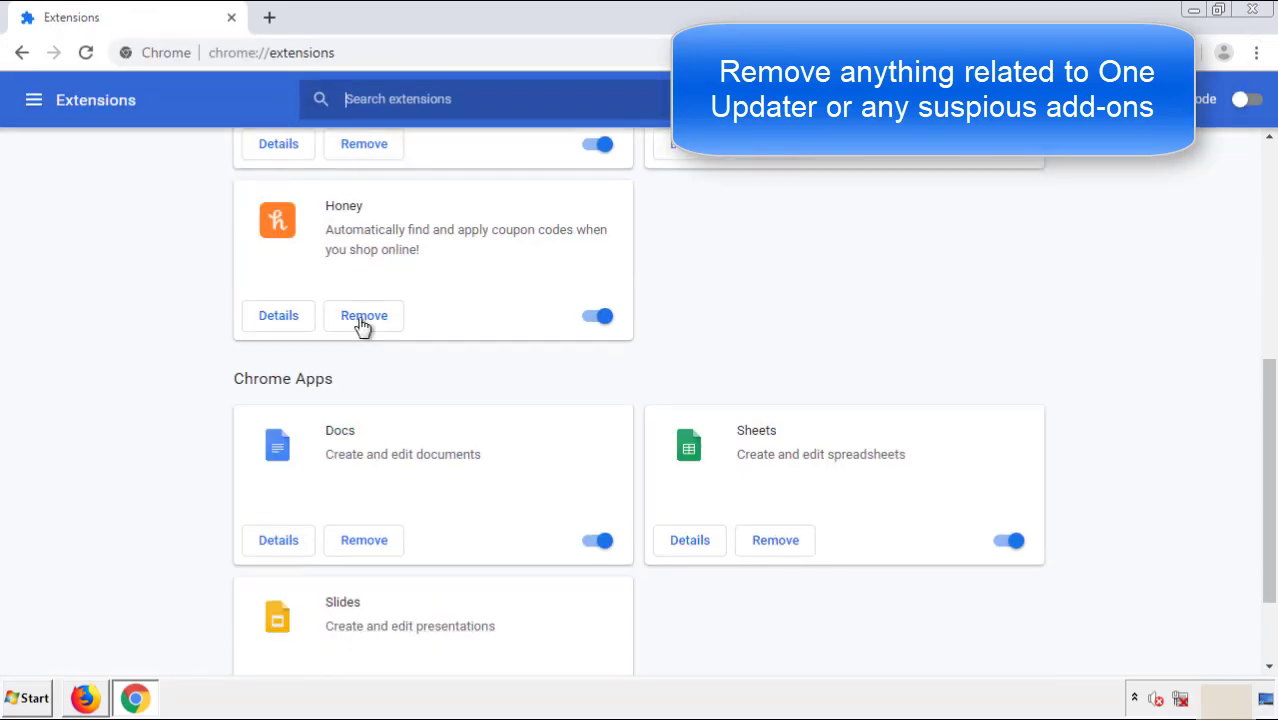
pyautogui.click(363, 315)
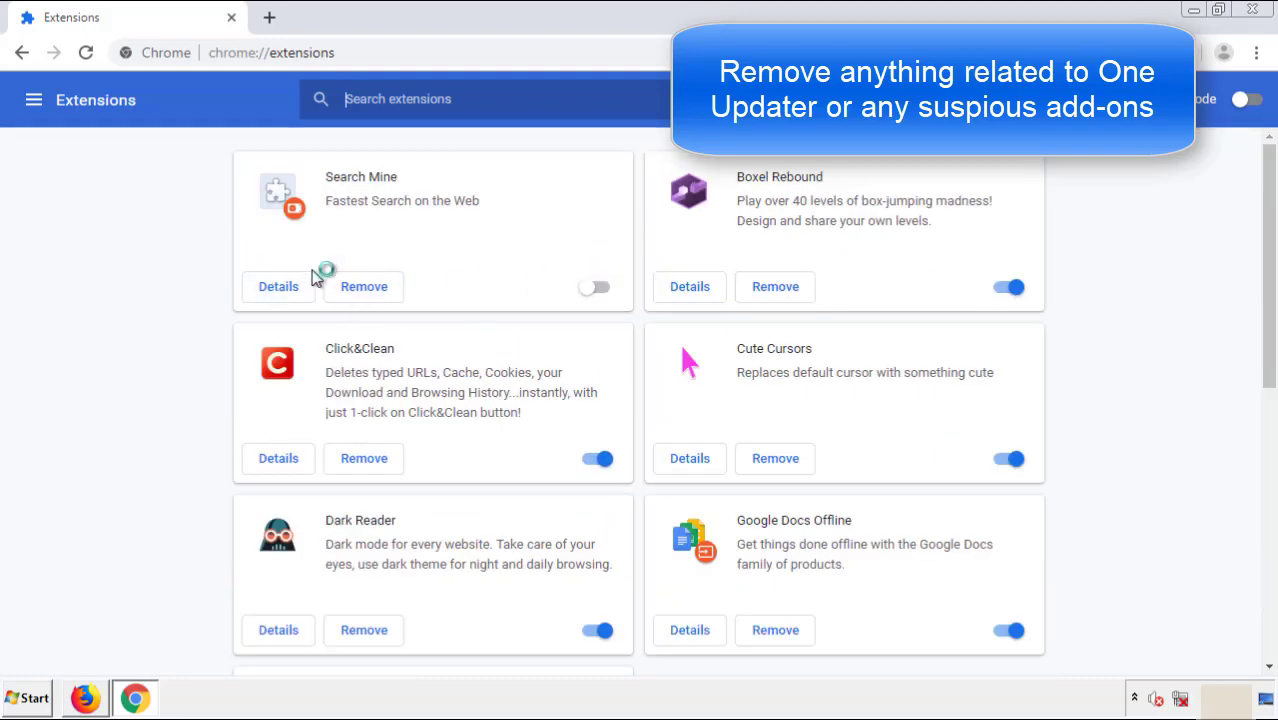
pyautogui.click(364, 286)
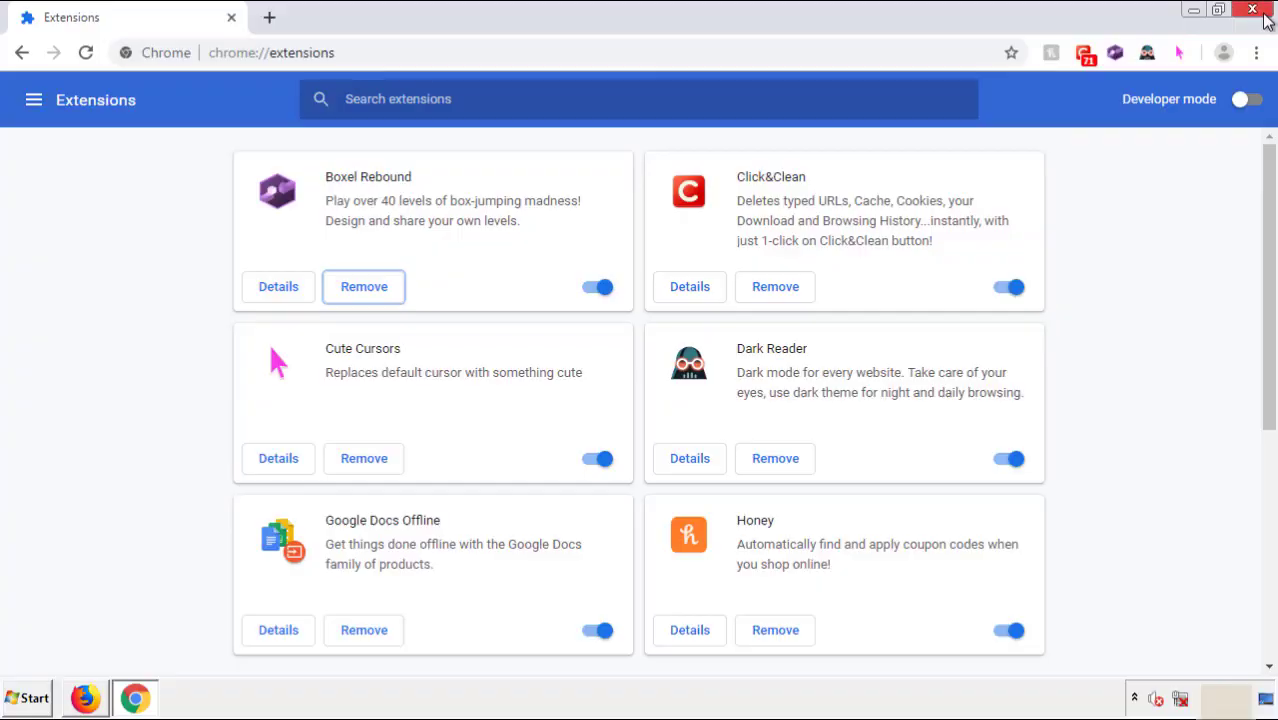
pyautogui.click(1253, 9)
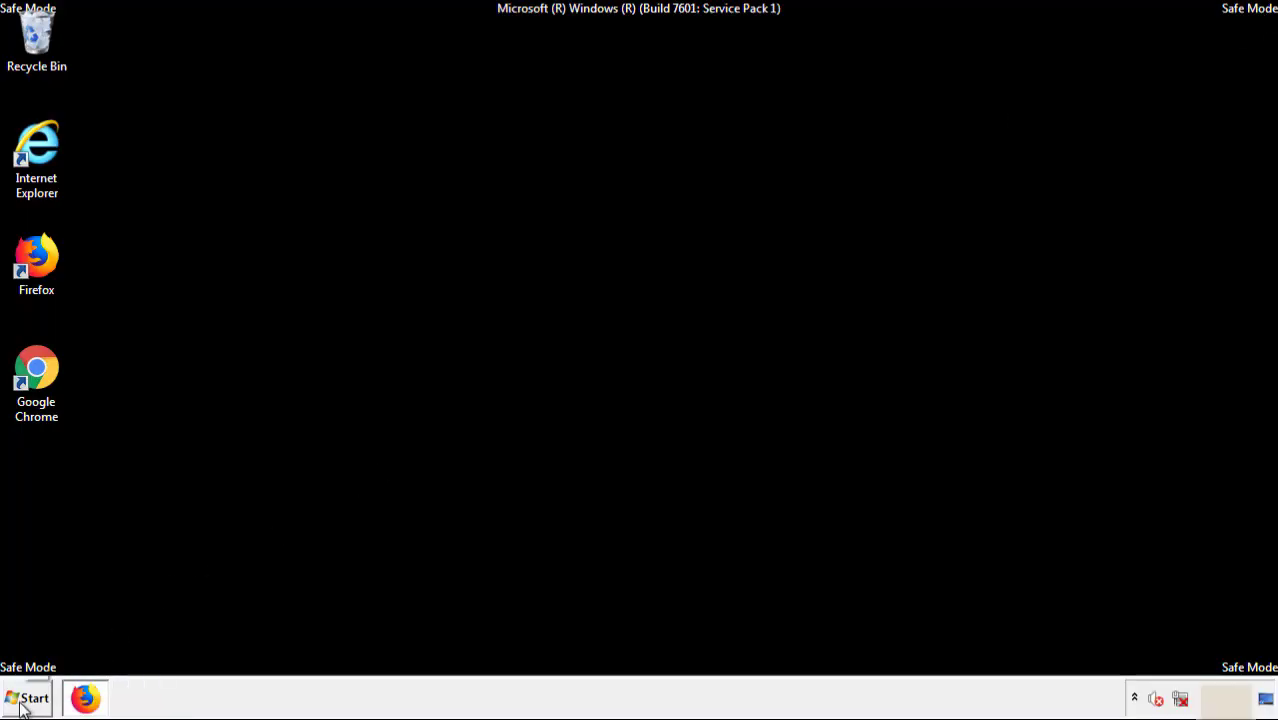
# - Begin restarting the computer from the Start menu
pyautogui.click(27, 698)
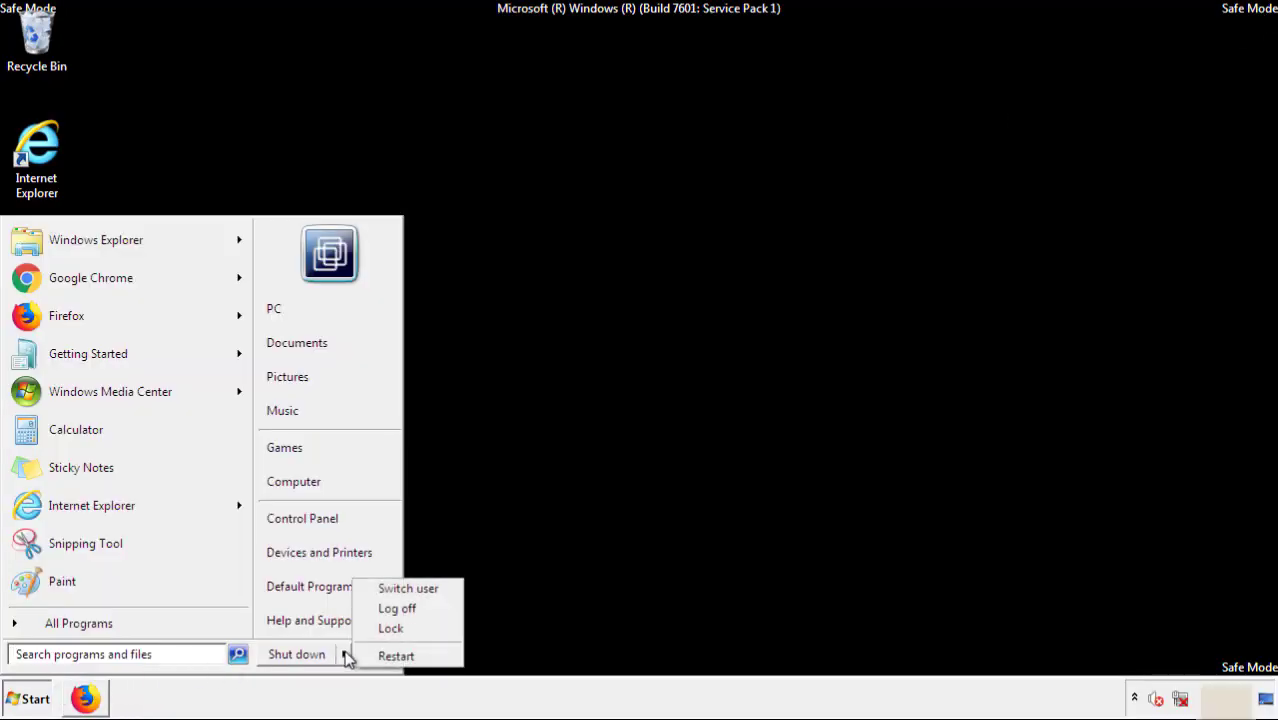